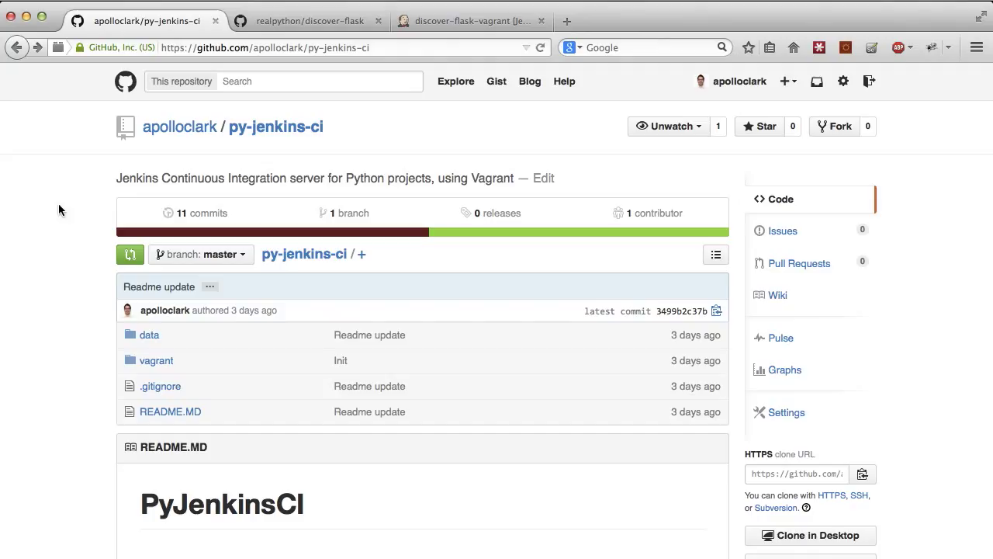
{"action": "mouse_move", "coordinate": [84, 230]}
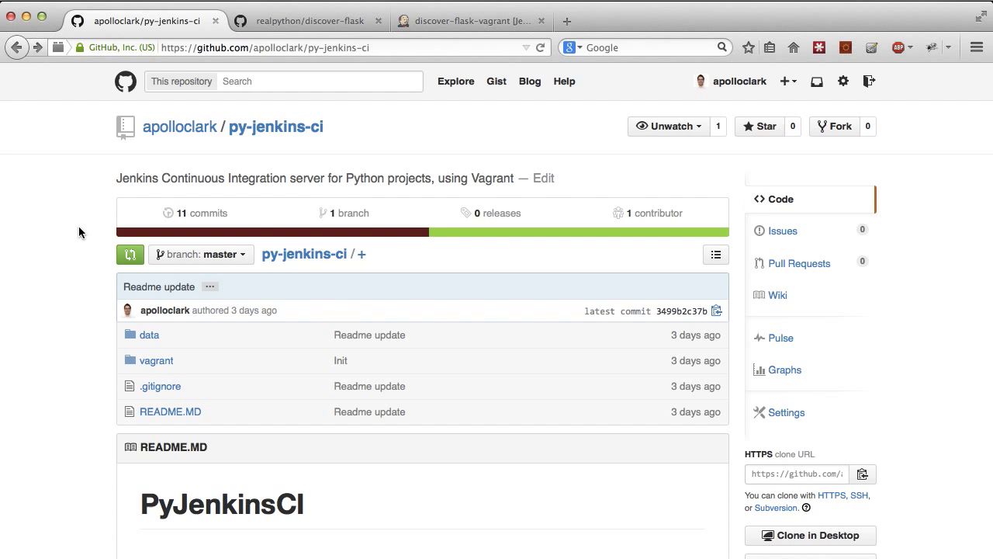
Scroll the README to the 'Run test project' section and follow an install link.
{"action": "scroll", "scroll_direction": "down", "scroll_amount": 3}
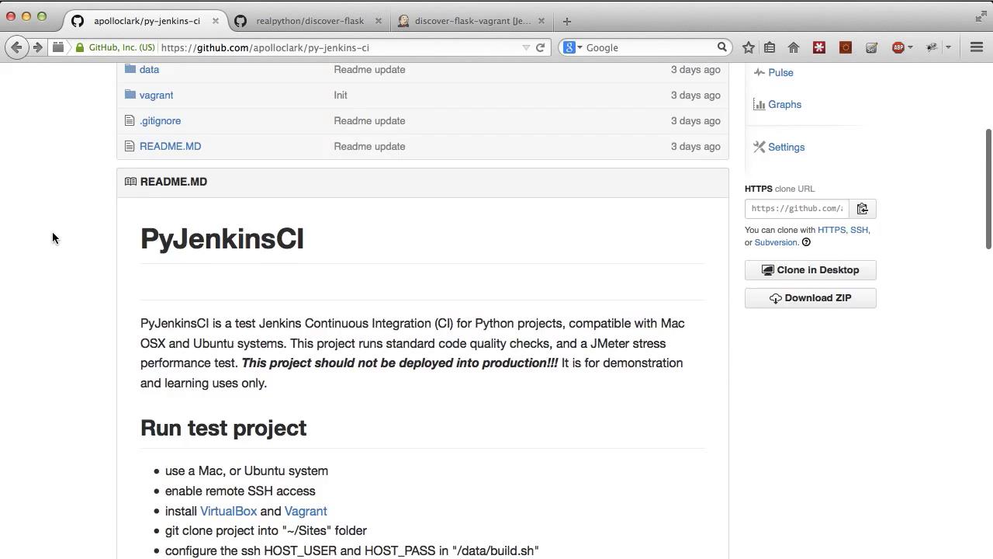
{"action": "scroll", "scroll_direction": "down", "scroll_amount": 3}
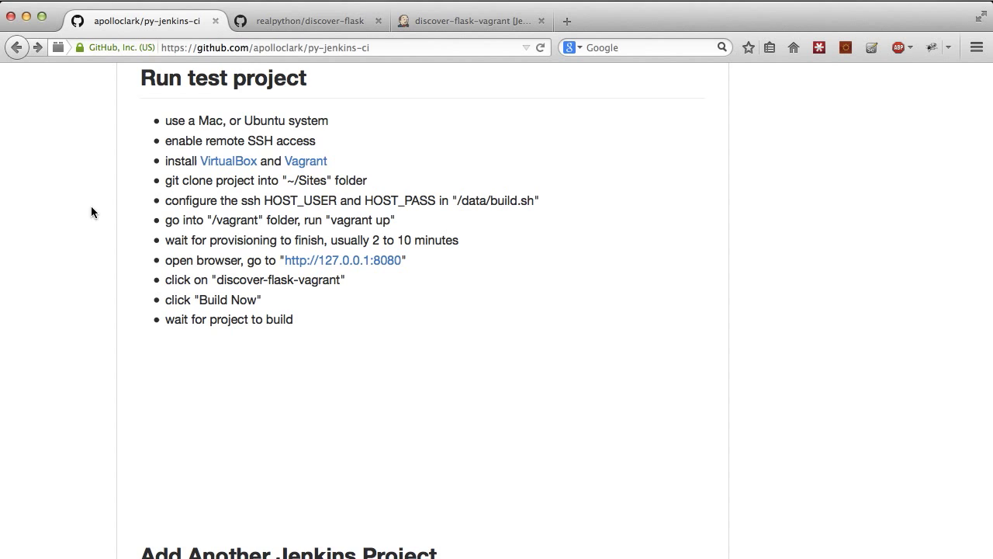
{"action": "left_click", "coordinate": [644, 46]}
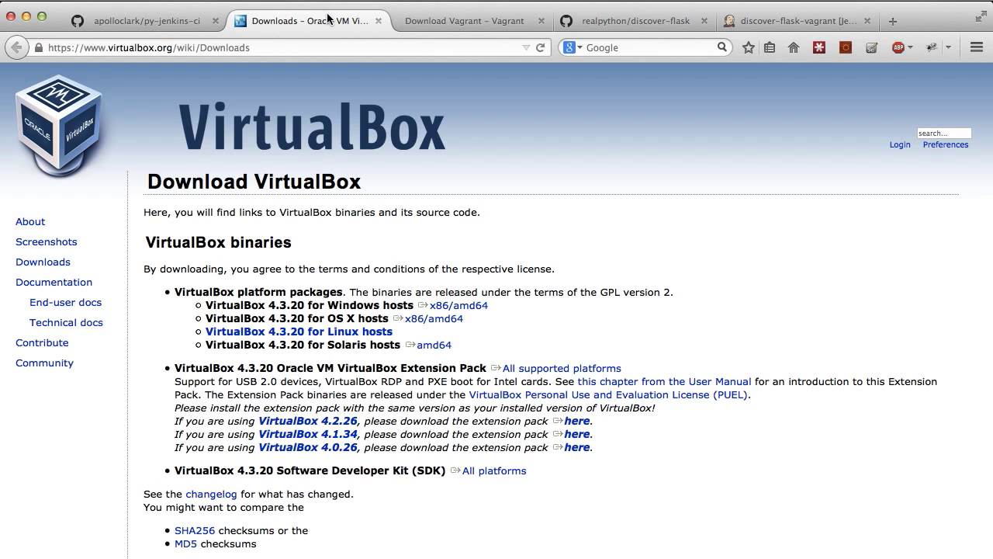
Review the Vagrant download page and return to the py-jenkins-ci README setup steps, twice.
{"action": "left_click", "coordinate": [463, 22]}
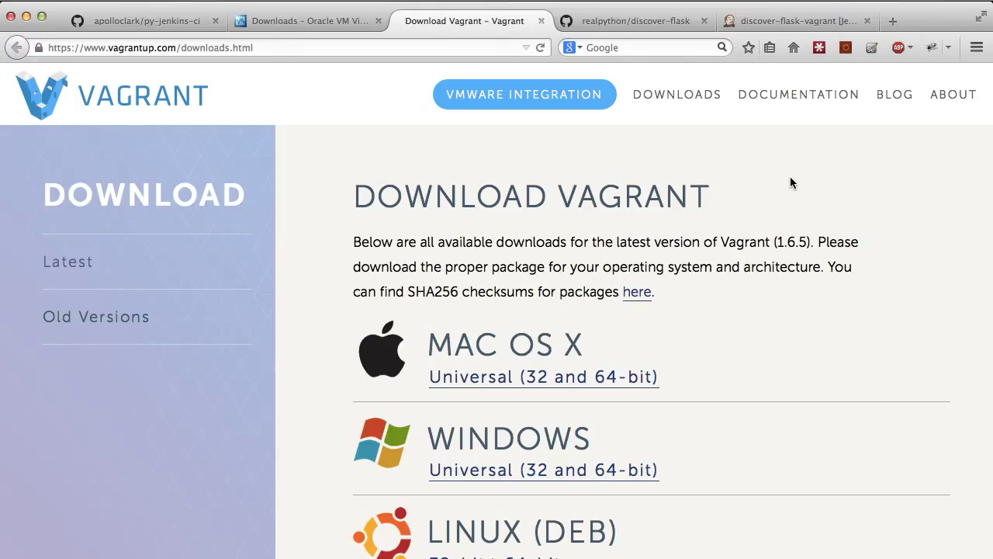
{"action": "left_click", "coordinate": [148, 22]}
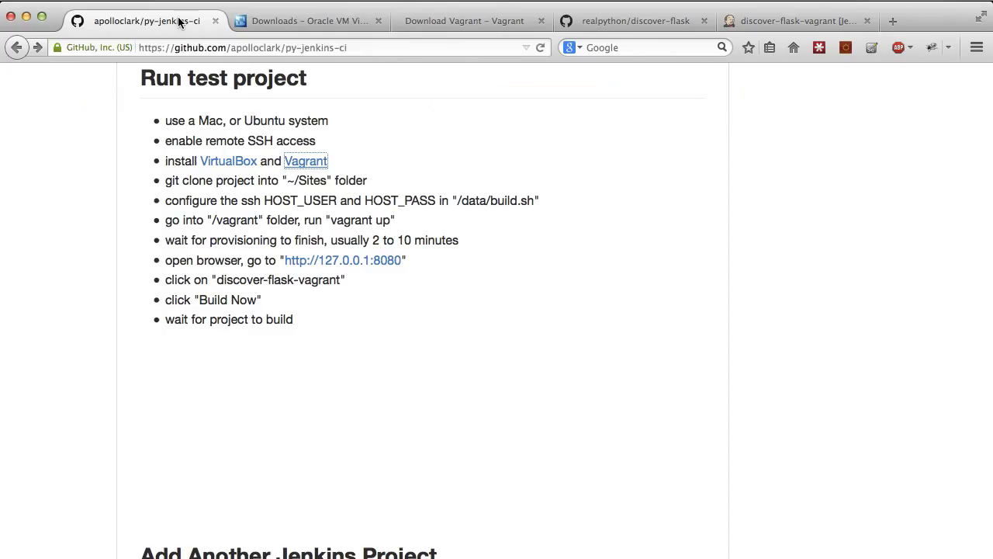
{"action": "left_click", "coordinate": [462, 21]}
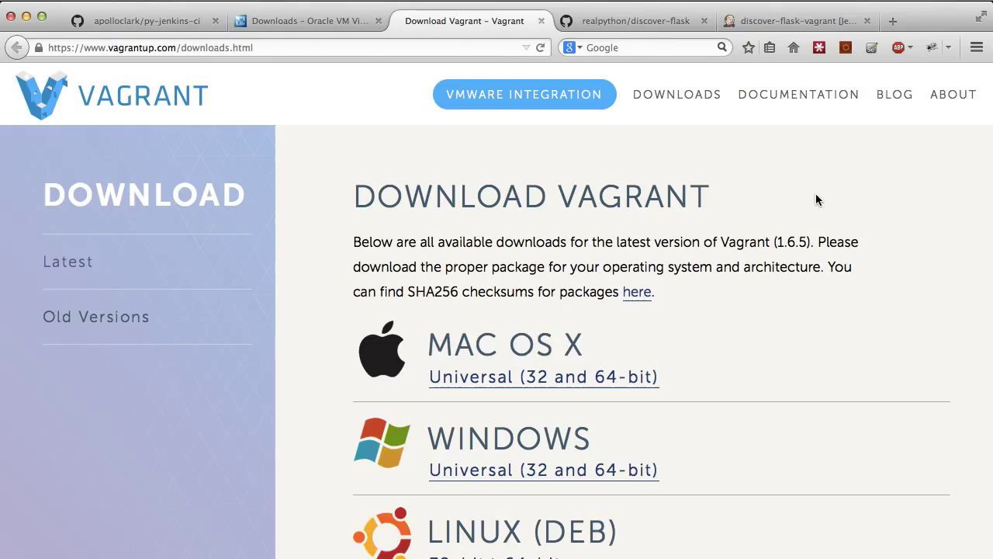
{"action": "left_click", "coordinate": [148, 22]}
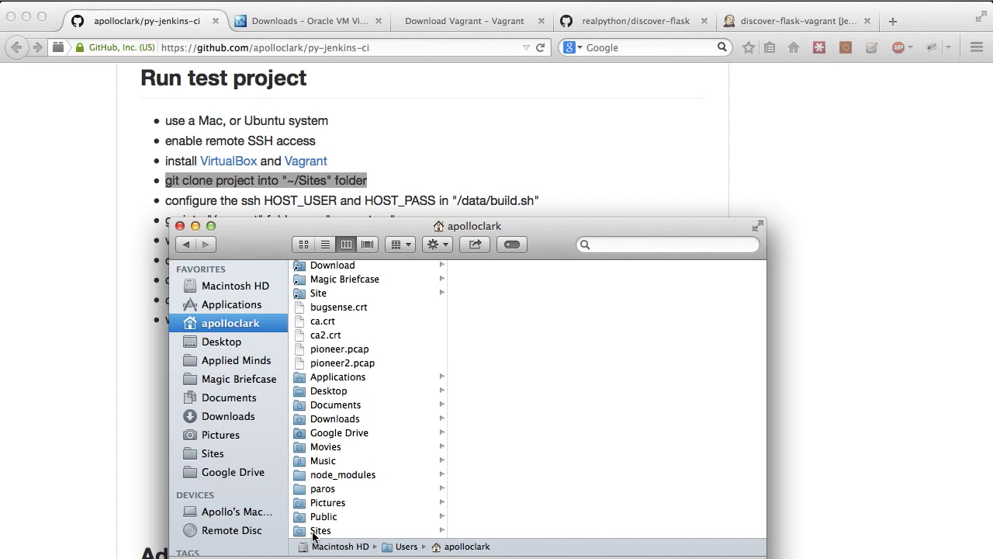
Switch from Finder's Sites folder to Aptana Studio 3 via the Dock.
{"action": "left_click", "coordinate": [603, 531]}
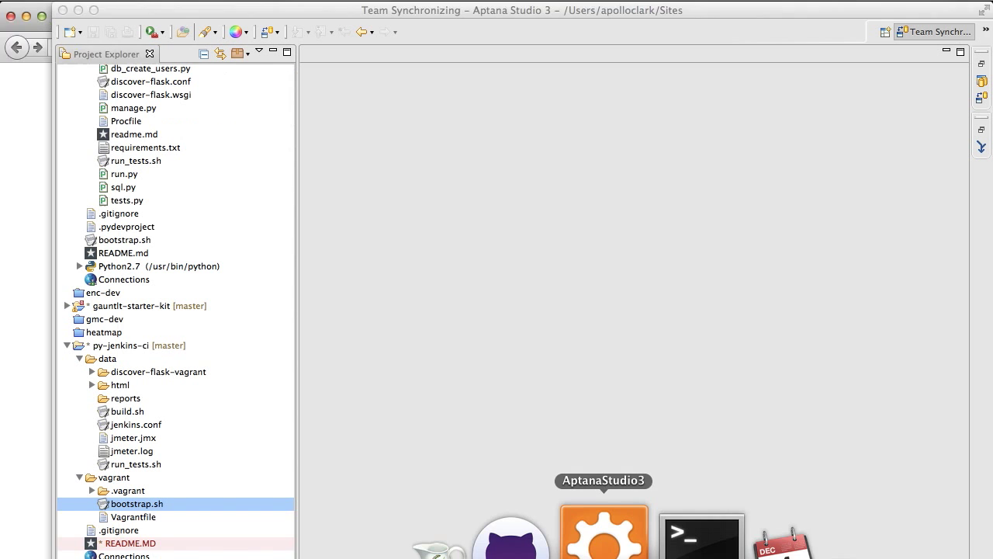
Collapse other projects and expand py-jenkins-ci's data and vagrant folders in Project Explorer.
{"action": "left_click", "coordinate": [561, 530]}
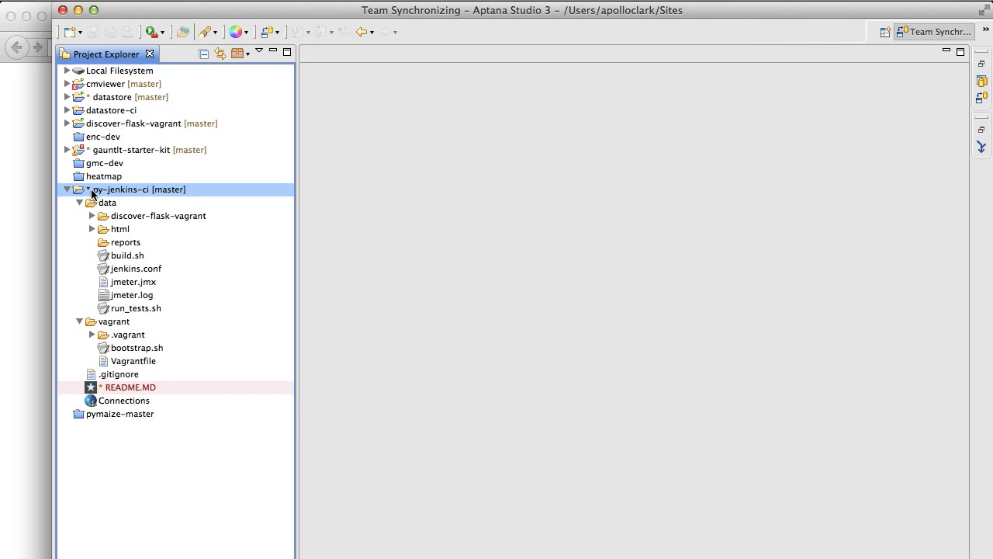
{"action": "double_click", "coordinate": [127, 255]}
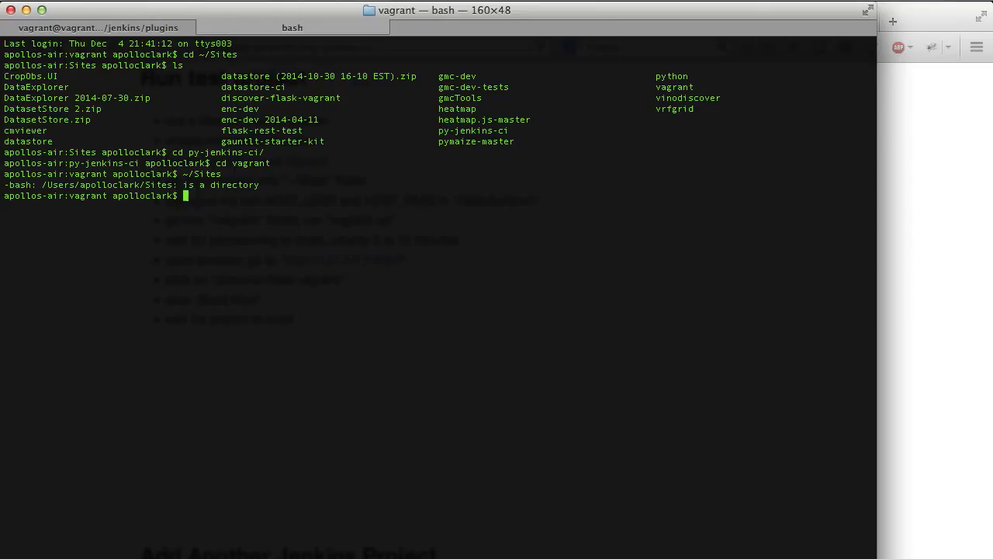
Change into ~/Sites/py-jenkins-ci/vagrant and run 'vagrant up' to start the VM.
{"action": "type", "text": "cd ~/Sites"}
{"action": "type", "text": "ls"}
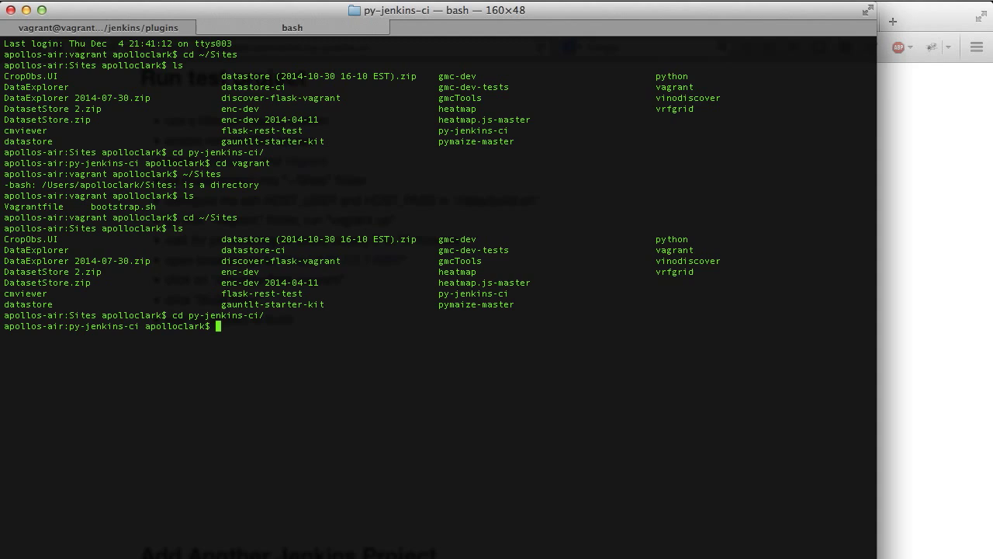
{"action": "type", "text": "vagrant up"}
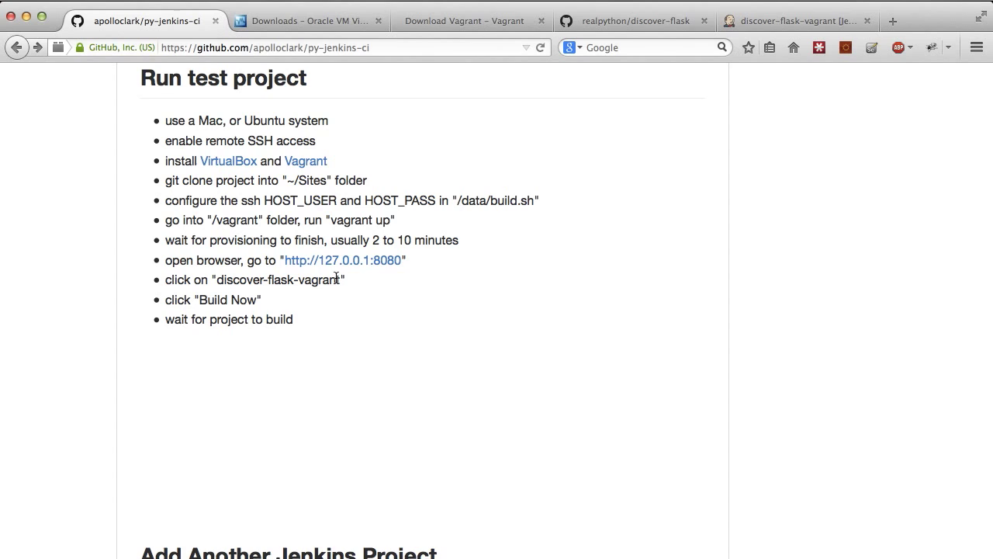
{"action": "mouse_move", "coordinate": [390, 271]}
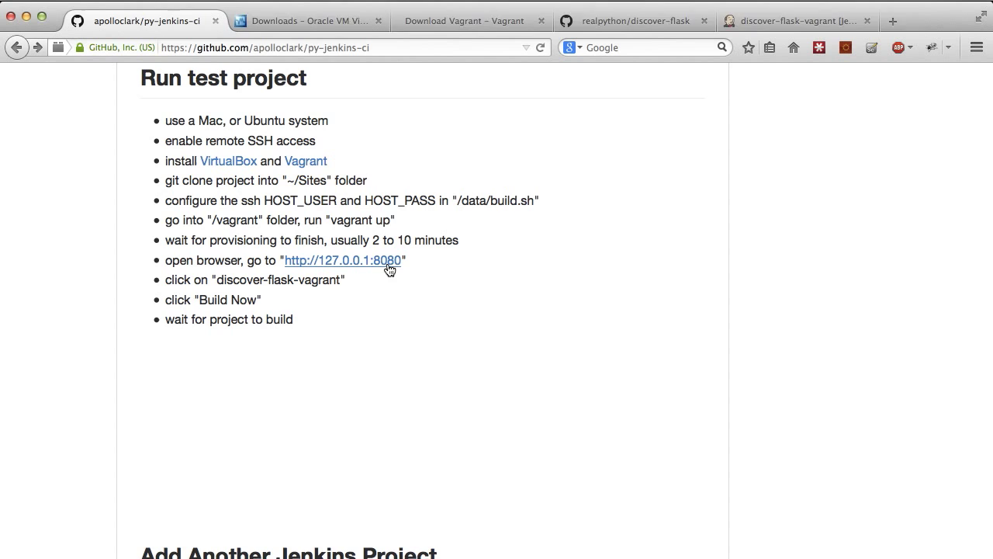
Browse the local Jenkins at 127.0.0.1:8080 and enter the discover-flask-vagrant project page.
{"action": "left_click", "coordinate": [341, 260]}
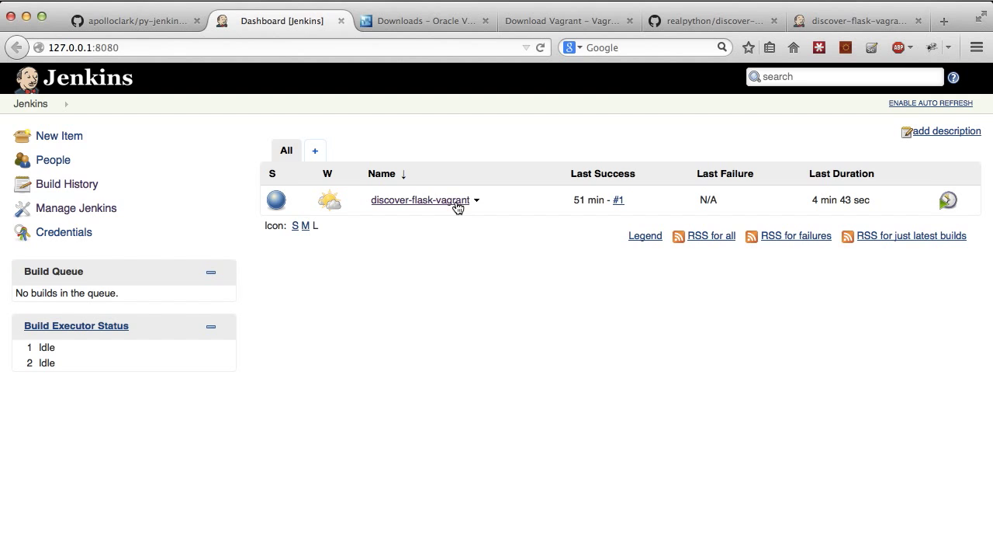
{"action": "left_click", "coordinate": [419, 199]}
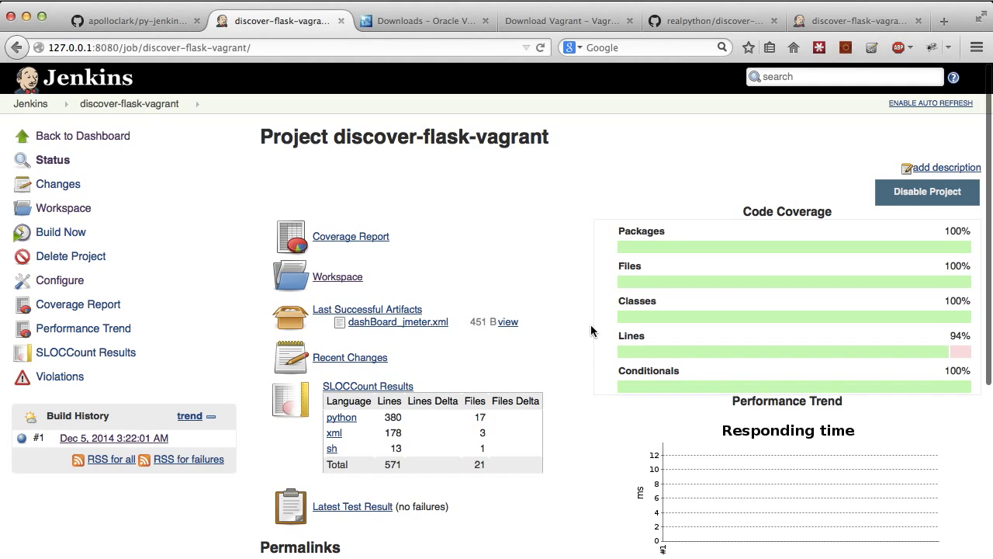
{"action": "mouse_move", "coordinate": [758, 466]}
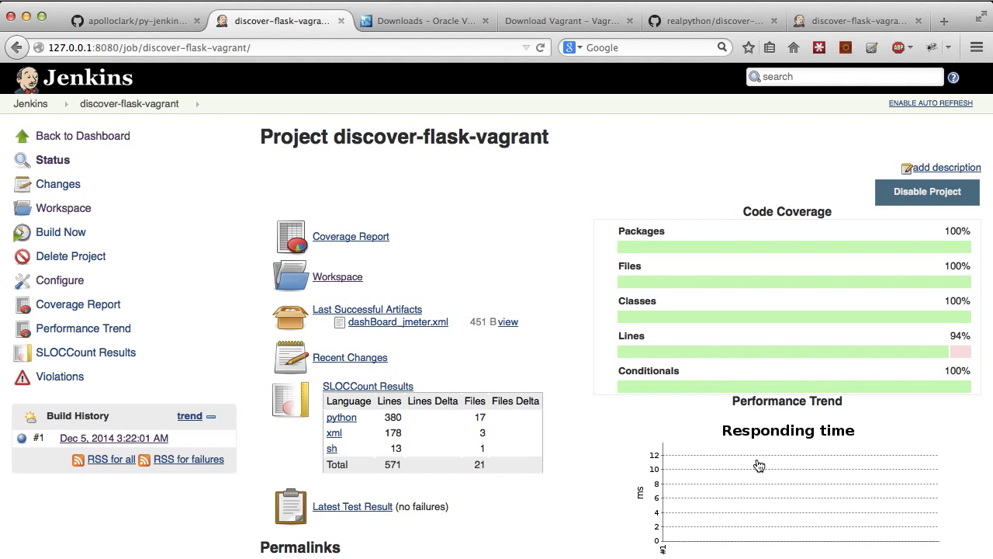
Scroll through the Code Coverage, SLOCCount Results and Performance Trend graphs.
{"action": "scroll", "scroll_direction": "down", "scroll_amount": 3}
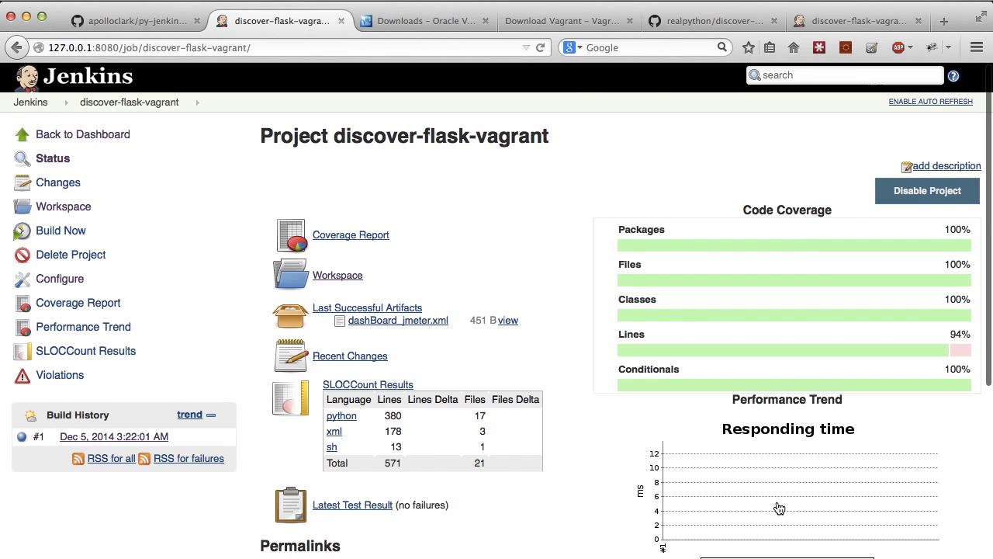
{"action": "mouse_move", "coordinate": [782, 241]}
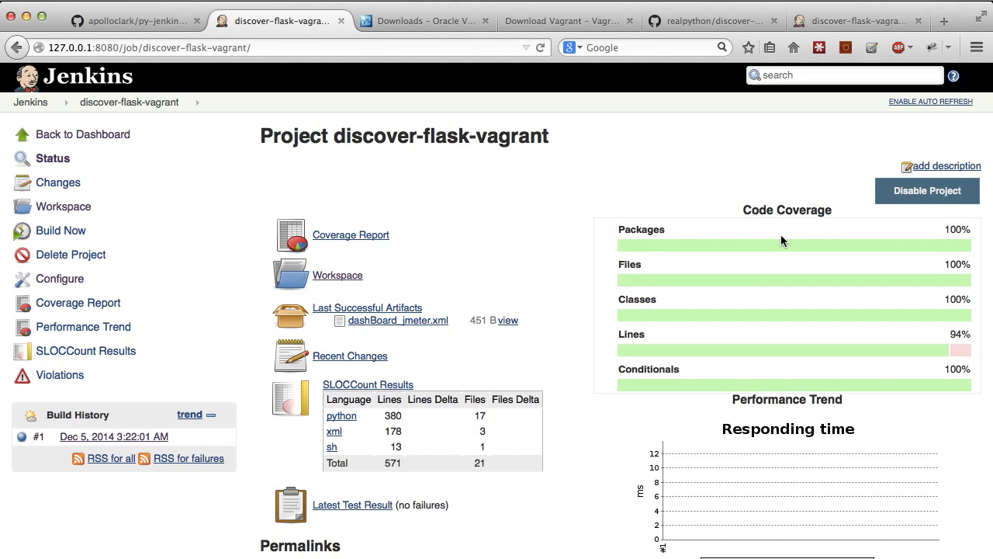
{"action": "scroll", "scroll_direction": "down", "scroll_amount": 3}
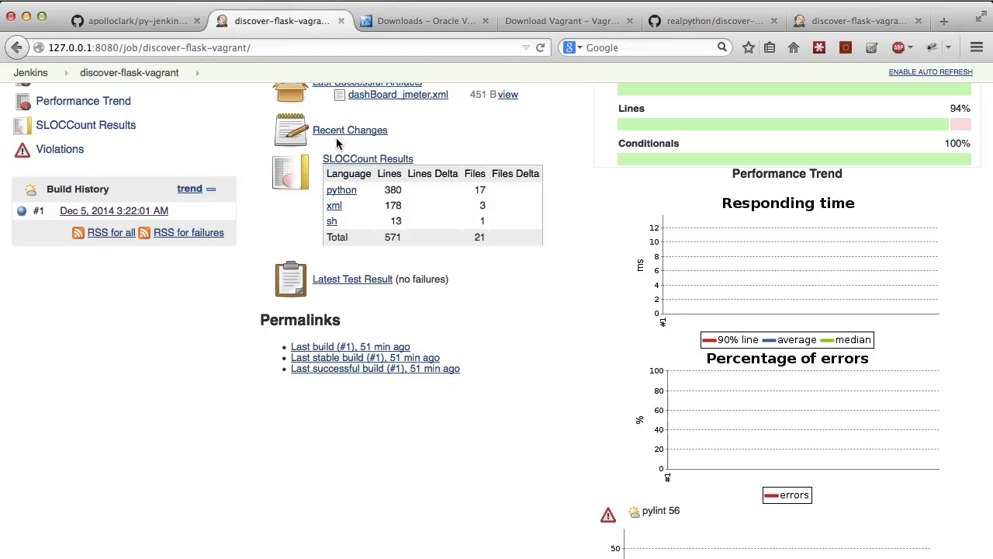
{"action": "mouse_move", "coordinate": [412, 197]}
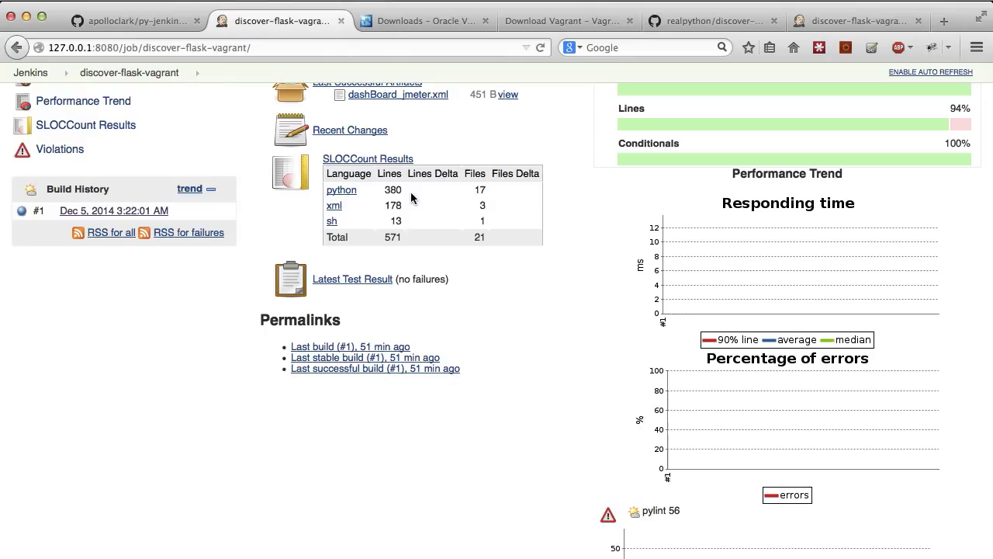
{"action": "left_click", "coordinate": [137, 20]}
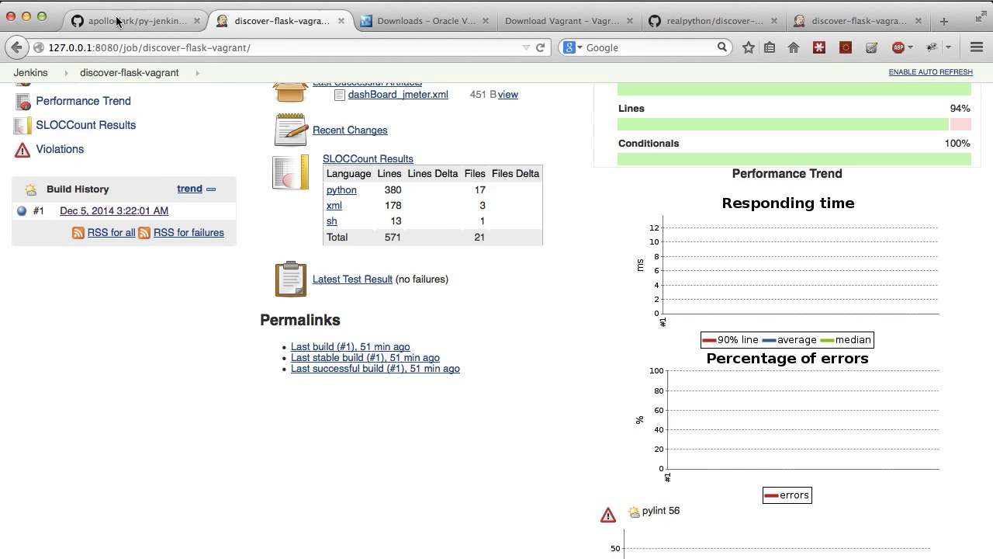
From the README, bring up Aptana Studio 3 and view py-jenkins-ci's Vagrantfile configuration.
{"action": "left_click", "coordinate": [136, 20]}
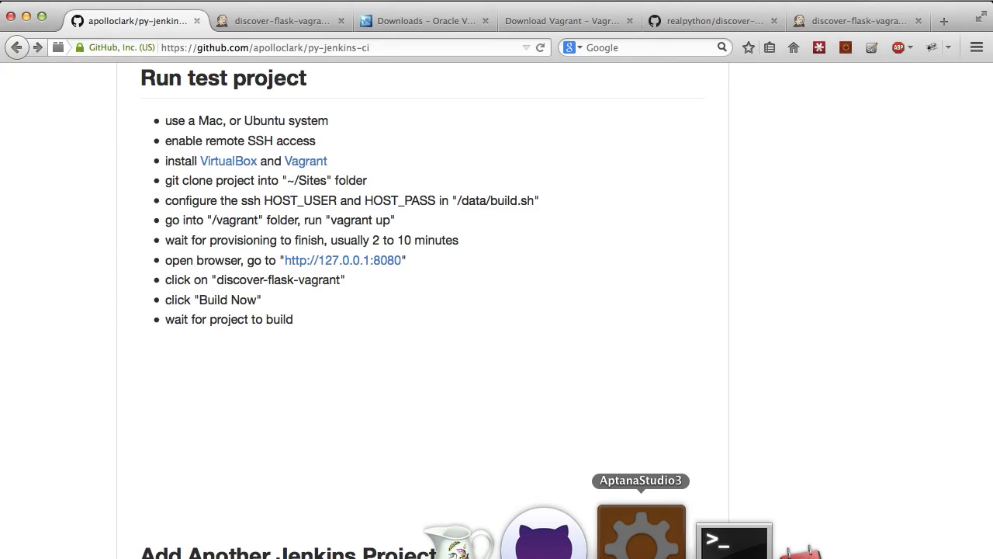
{"action": "left_click", "coordinate": [639, 530]}
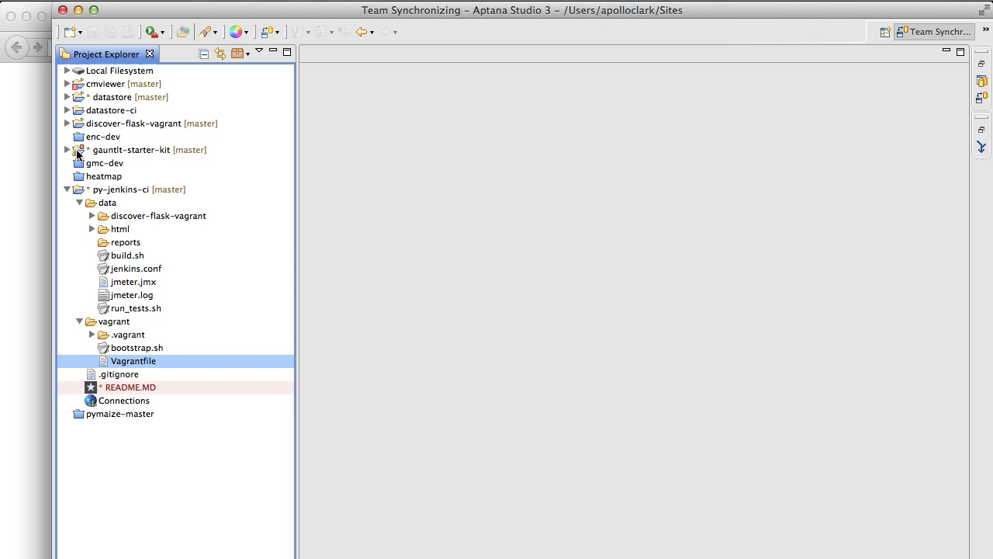
{"action": "double_click", "coordinate": [133, 360]}
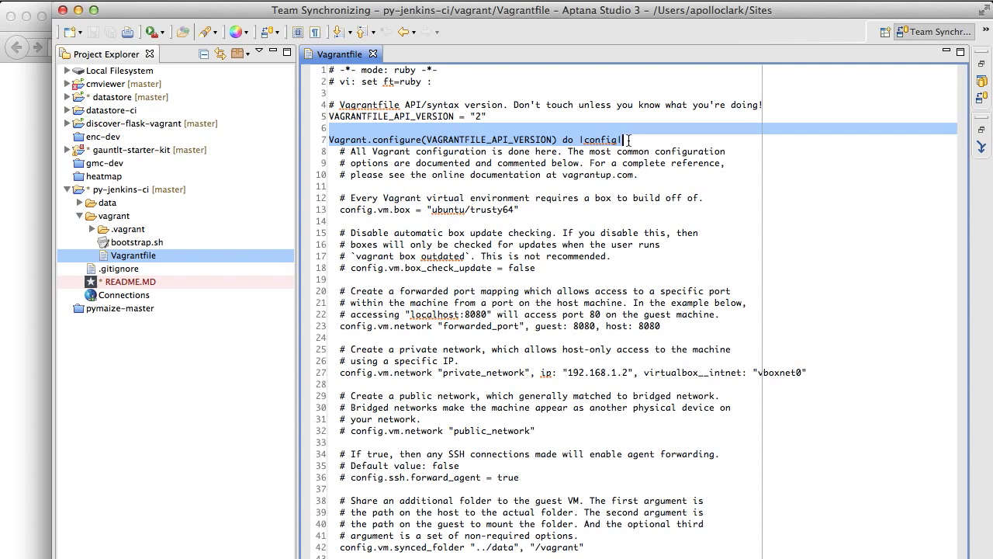
{"action": "scroll", "scroll_direction": "down", "scroll_amount": 3}
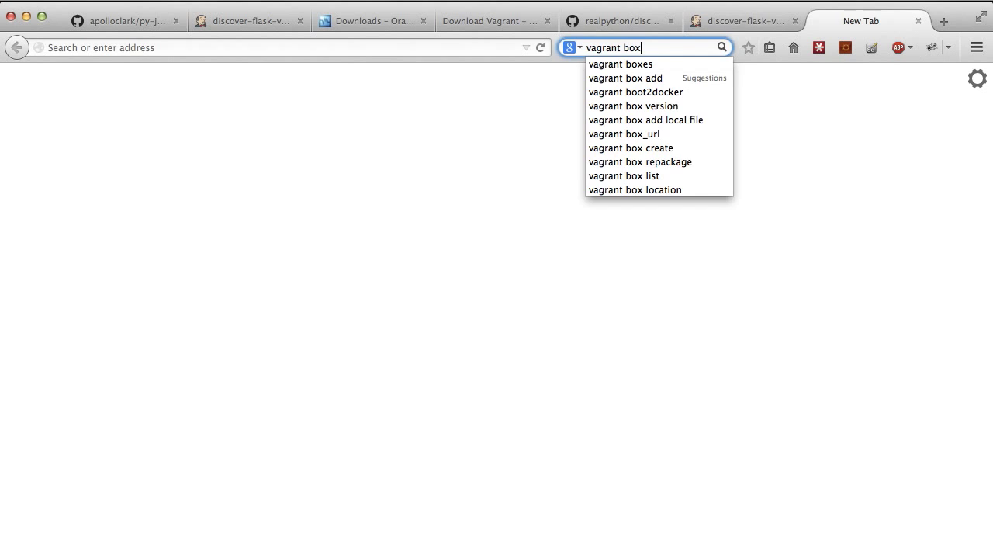
Search 'vagrant box' and scroll the vagrantbox.es table of base boxes.
{"action": "left_click", "coordinate": [621, 64]}
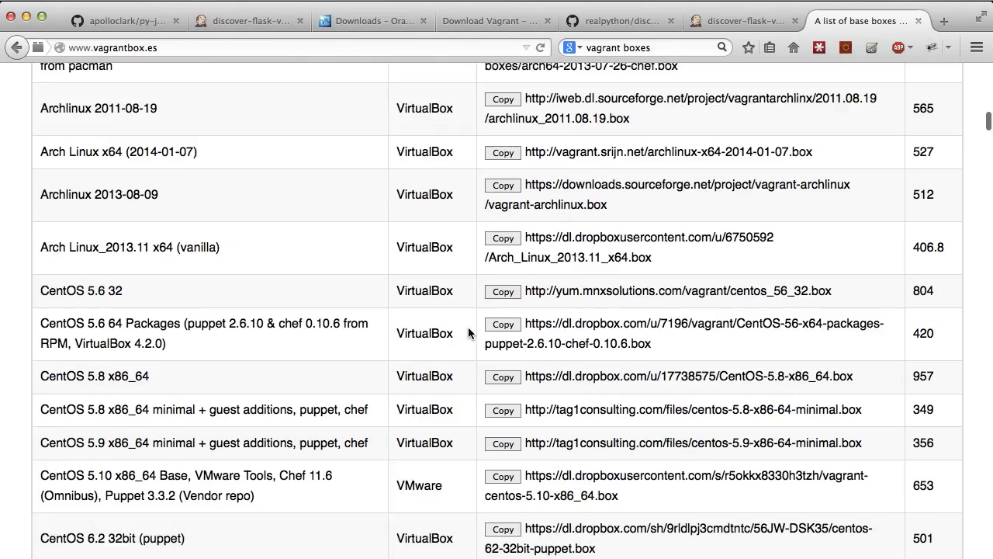
{"action": "scroll", "scroll_direction": "down", "scroll_amount": 3}
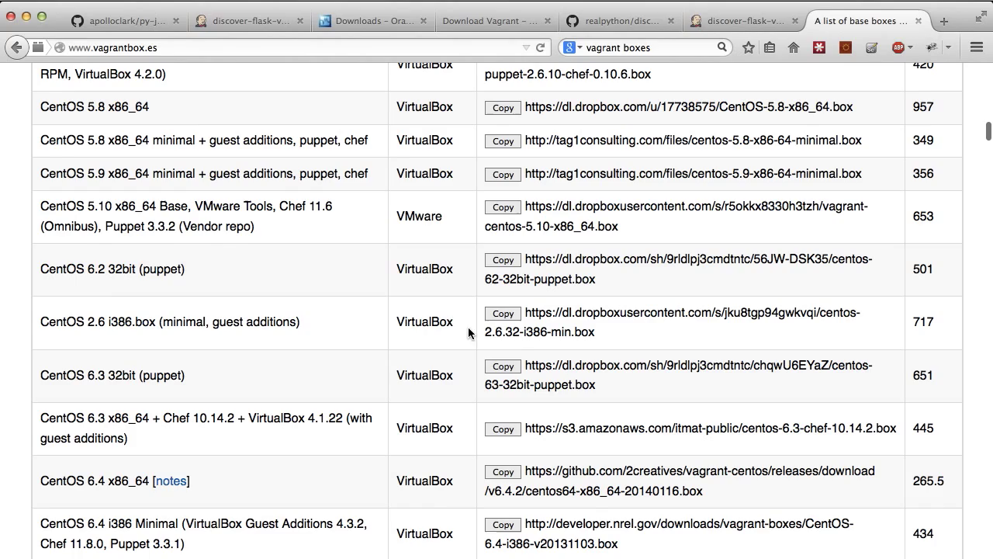
{"action": "left_click", "coordinate": [124, 21]}
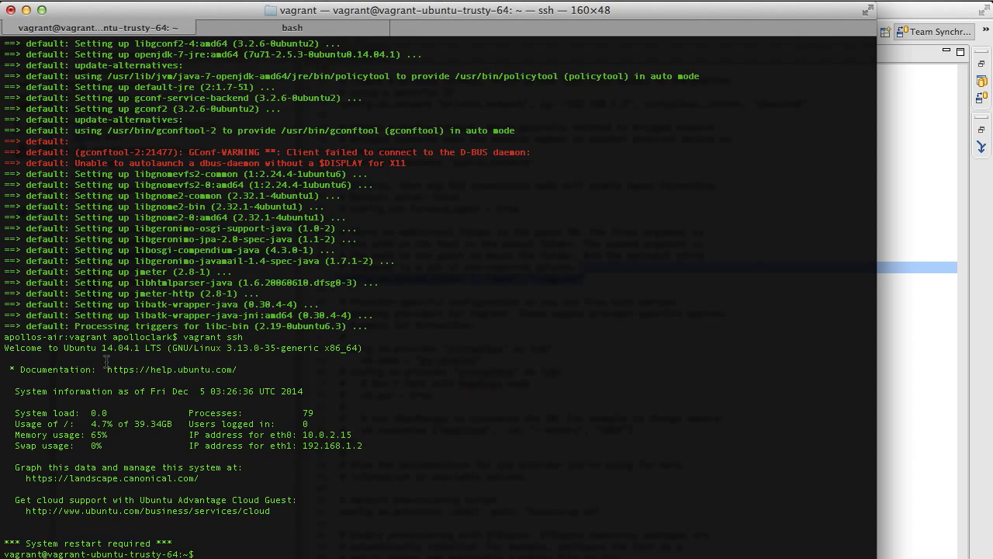
Inside the vagrant ssh session, change into the shared /vagrant folder.
{"action": "type", "text": "cd /va"}
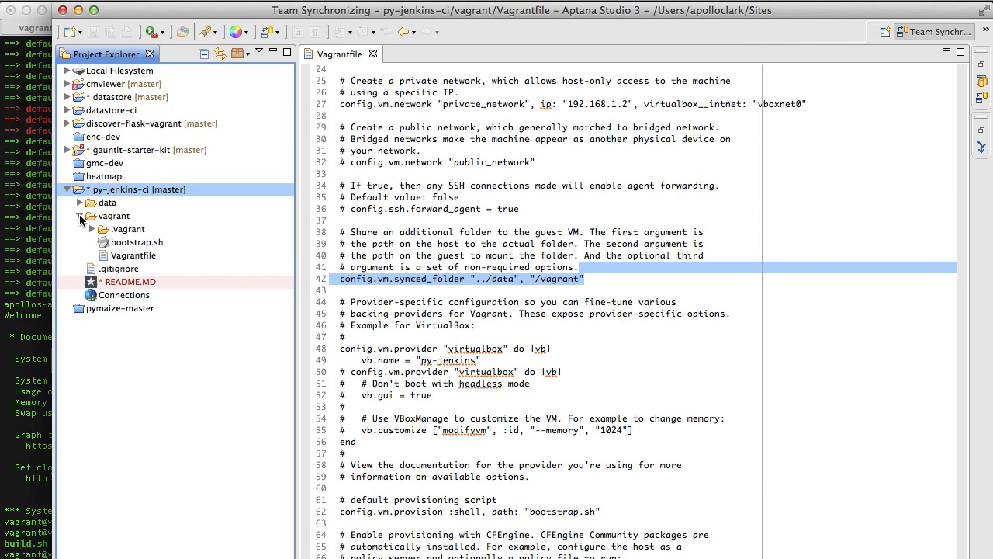
Expand py-jenkins-ci/data beside the synced_folder line, then switch to VirtualBox Manager.
{"action": "left_click", "coordinate": [80, 202]}
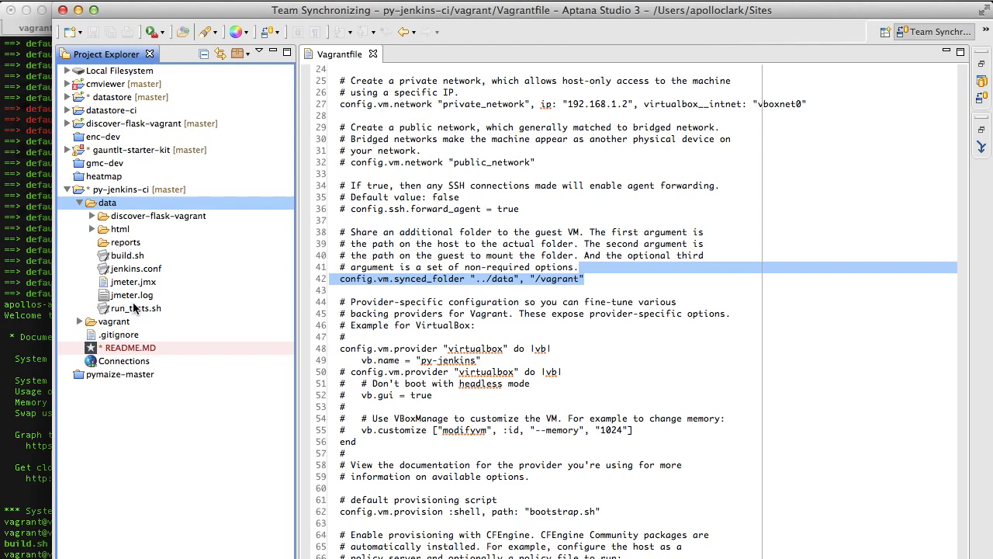
{"action": "key", "text": "cmd+tab"}
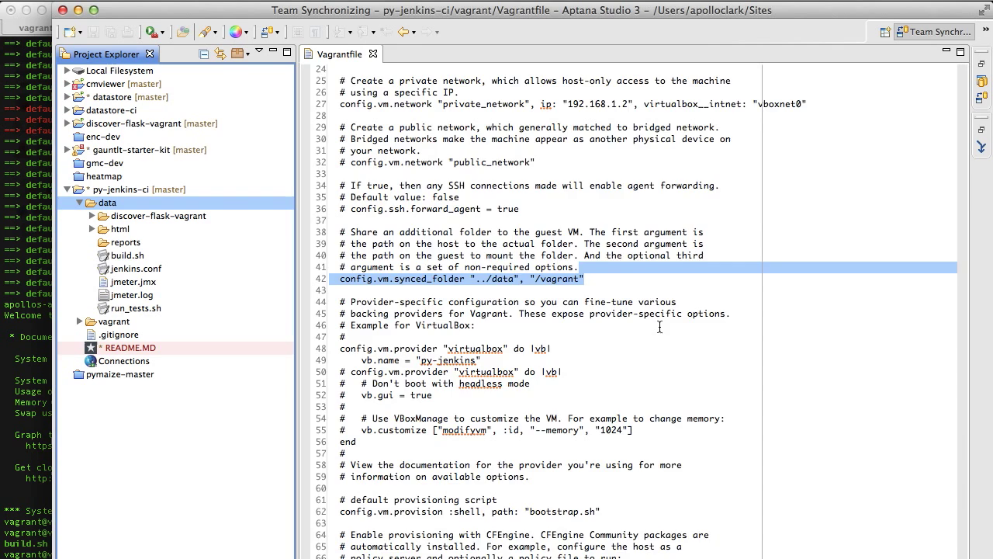
{"action": "scroll", "scroll_direction": "down", "scroll_amount": 3}
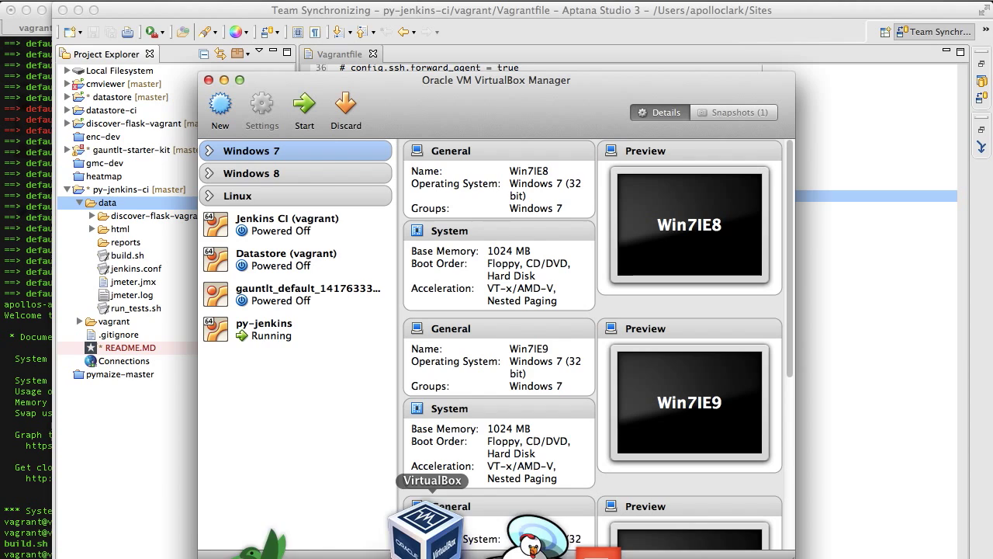
Show the VirtualBox VM list with py-jenkins marked Running.
{"action": "left_click", "coordinate": [264, 329]}
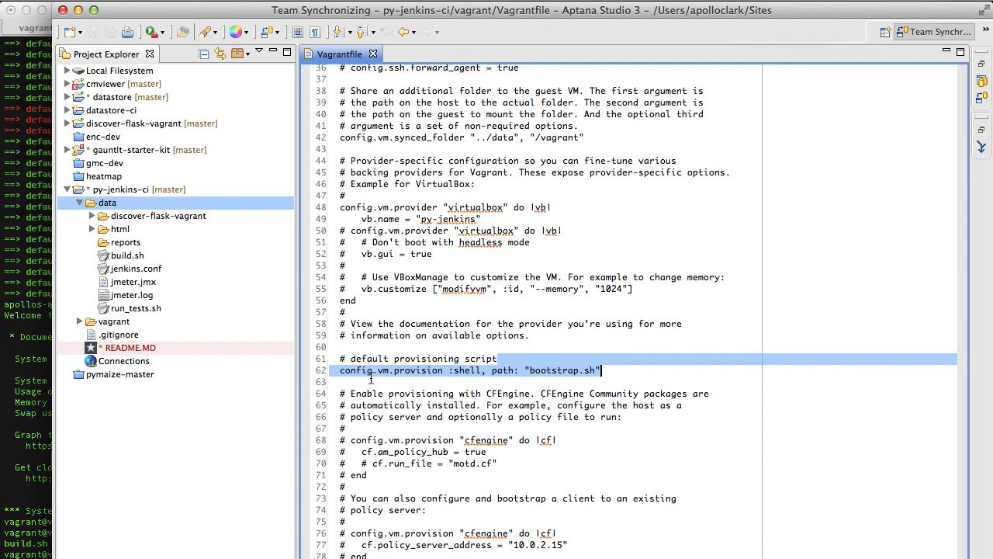
{"action": "mouse_move", "coordinate": [608, 374]}
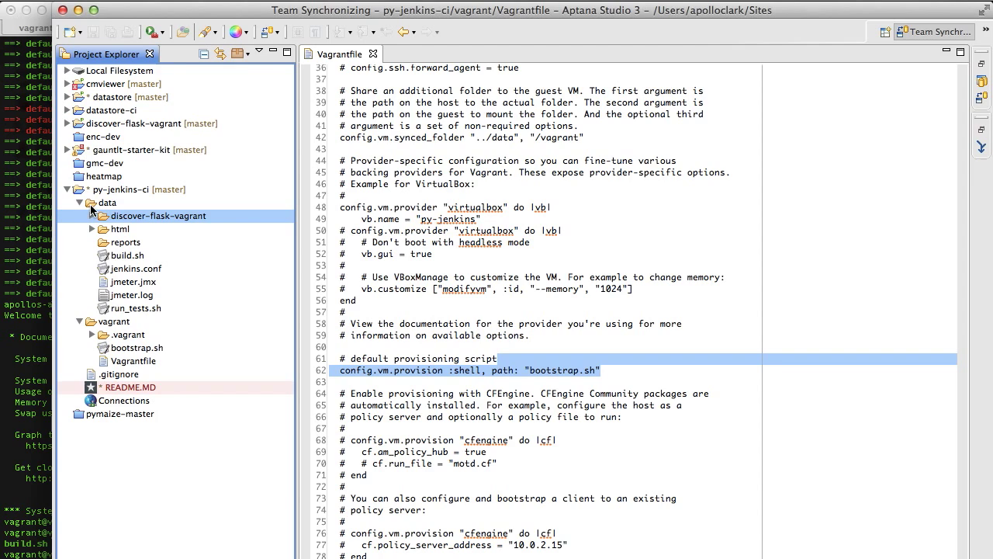
Expand the vagrant folder to show its files beside the bootstrap.sh provisioning line.
{"action": "left_click", "coordinate": [91, 216]}
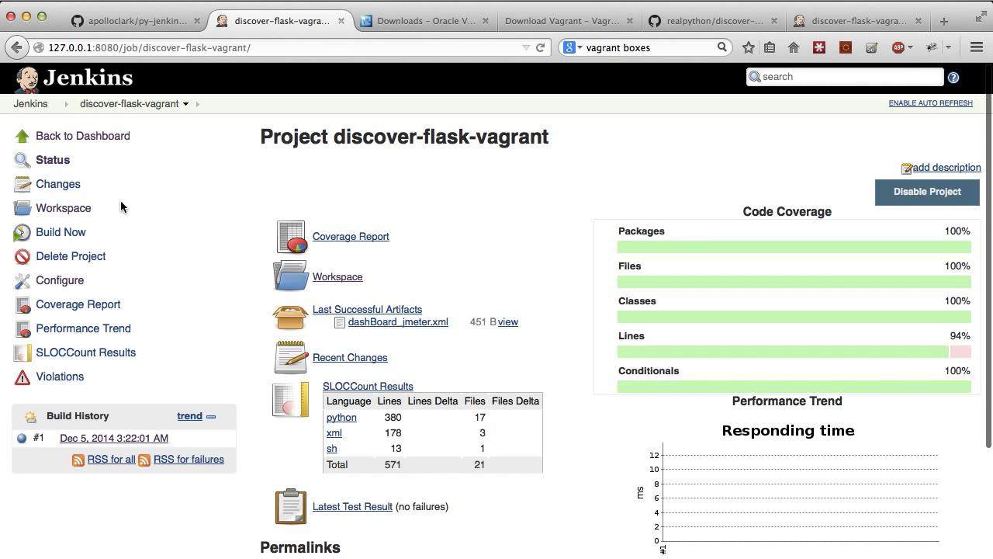
Start a second discover-flask-vagrant build, then return to the py-jenkins-ci data folder in Aptana.
{"action": "left_click", "coordinate": [59, 233]}
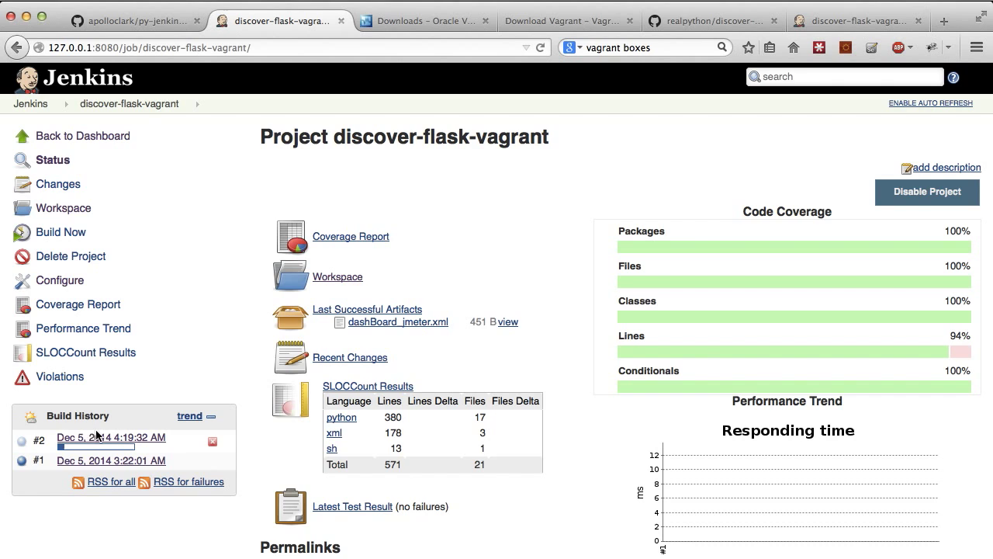
{"action": "left_click", "coordinate": [111, 438]}
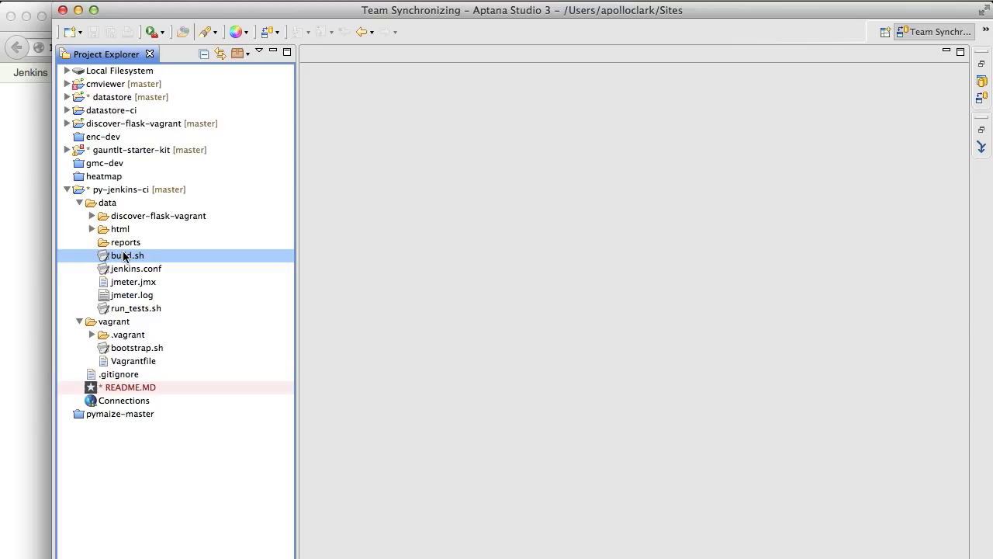
{"action": "mouse_move", "coordinate": [97, 209]}
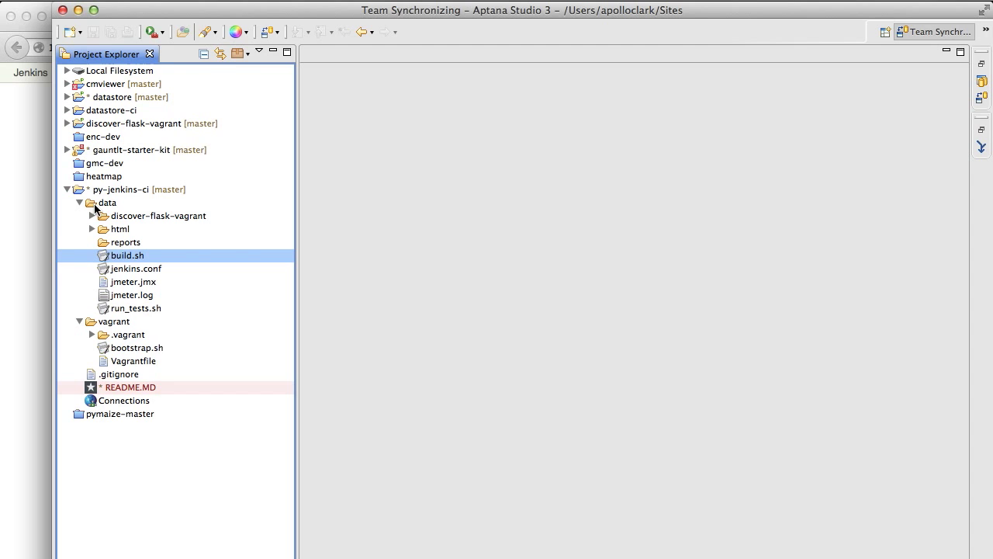
Open data/build.sh, mark its workspace and cleanup lines, and move down to the SSH test-run commands.
{"action": "double_click", "coordinate": [127, 255]}
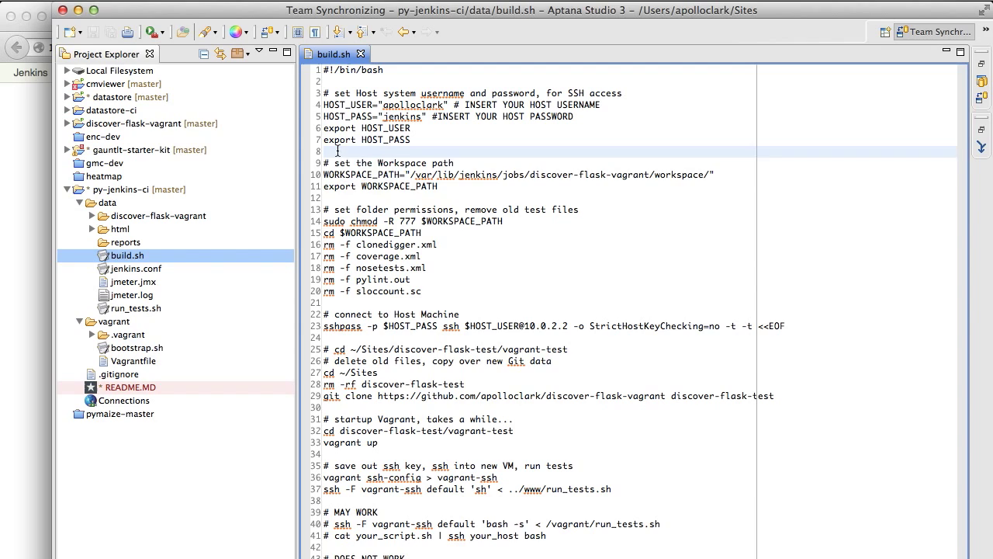
{"action": "left_click_drag", "start_coordinate": [339, 150], "coordinate": [422, 292]}
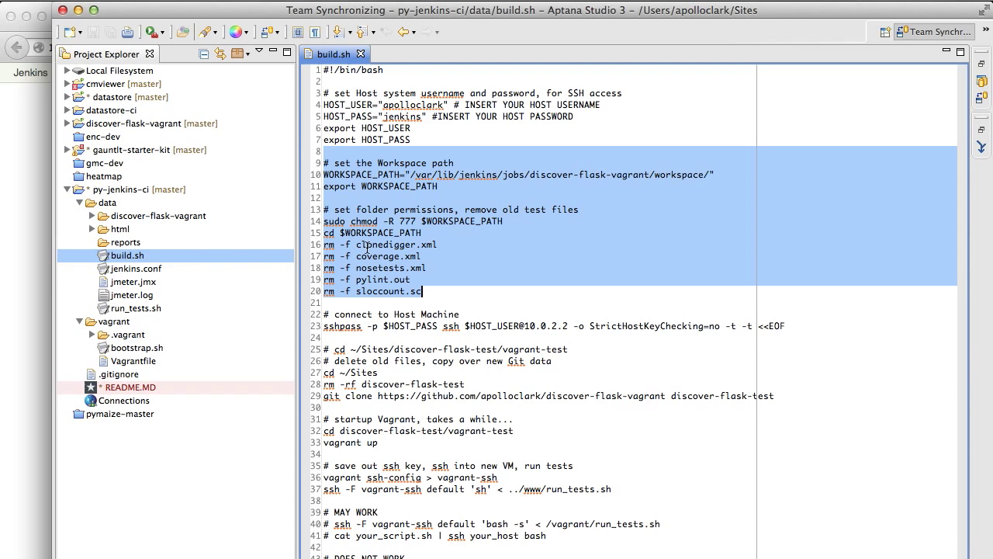
{"action": "scroll", "scroll_direction": "down", "scroll_amount": 3}
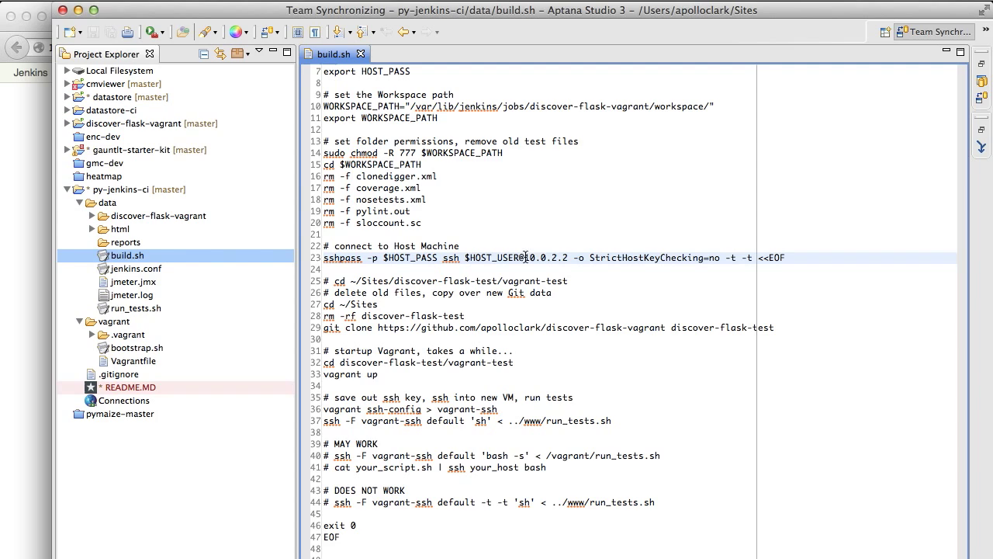
{"action": "double_click", "coordinate": [541, 257]}
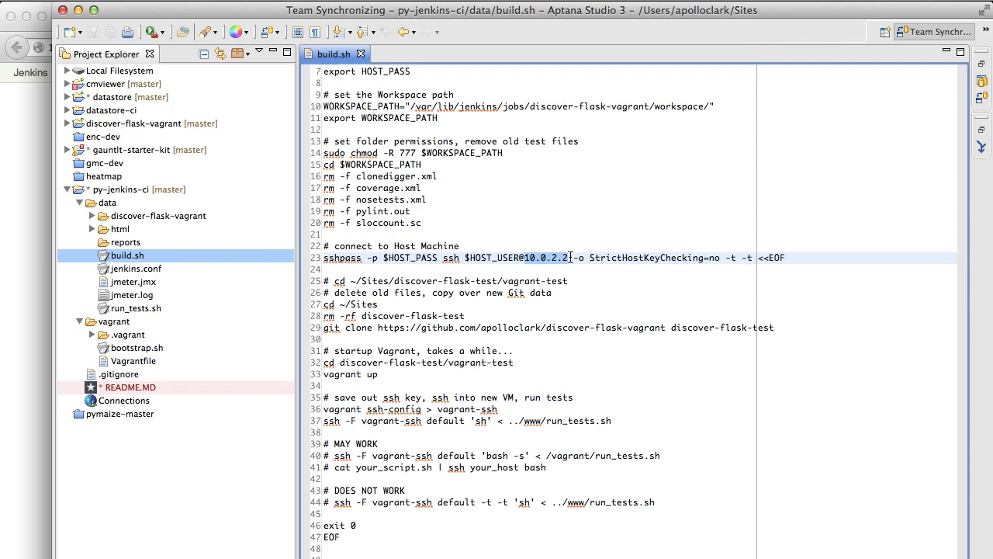
{"action": "left_click_drag", "start_coordinate": [571, 257], "coordinate": [721, 258]}
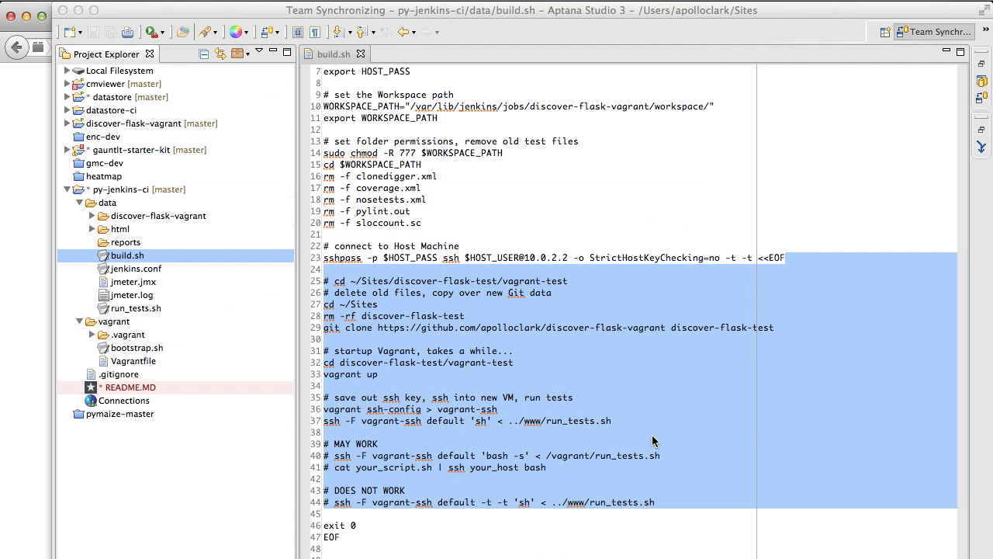
Expand the discover-flask-vagrant project and open its bootstrap.sh beside build.sh.
{"action": "left_click", "coordinate": [326, 514]}
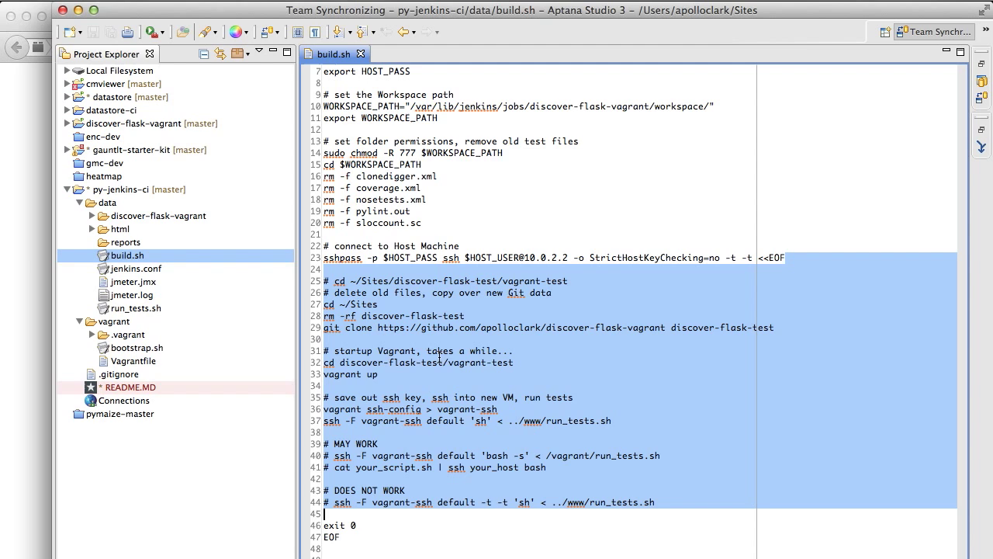
{"action": "left_click", "coordinate": [69, 125]}
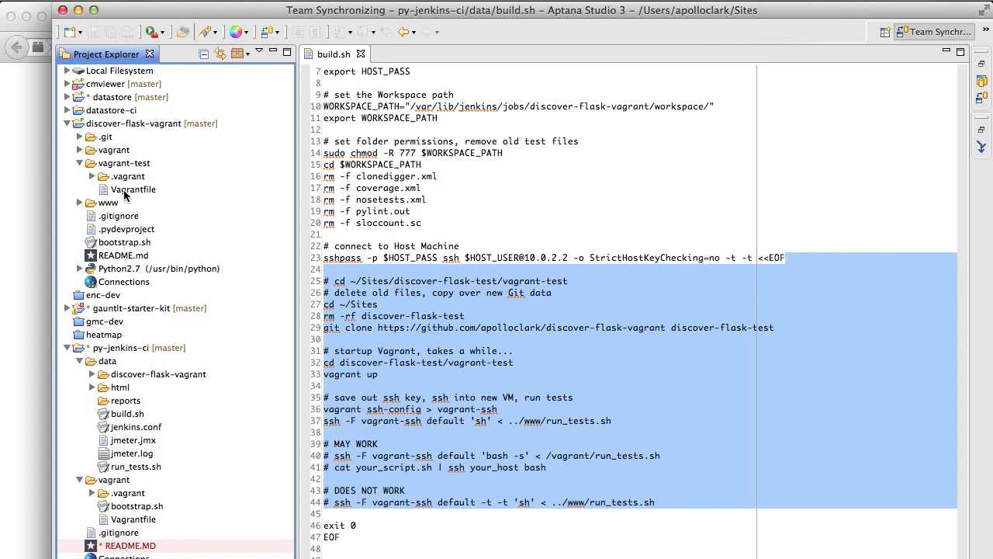
{"action": "left_click", "coordinate": [134, 190]}
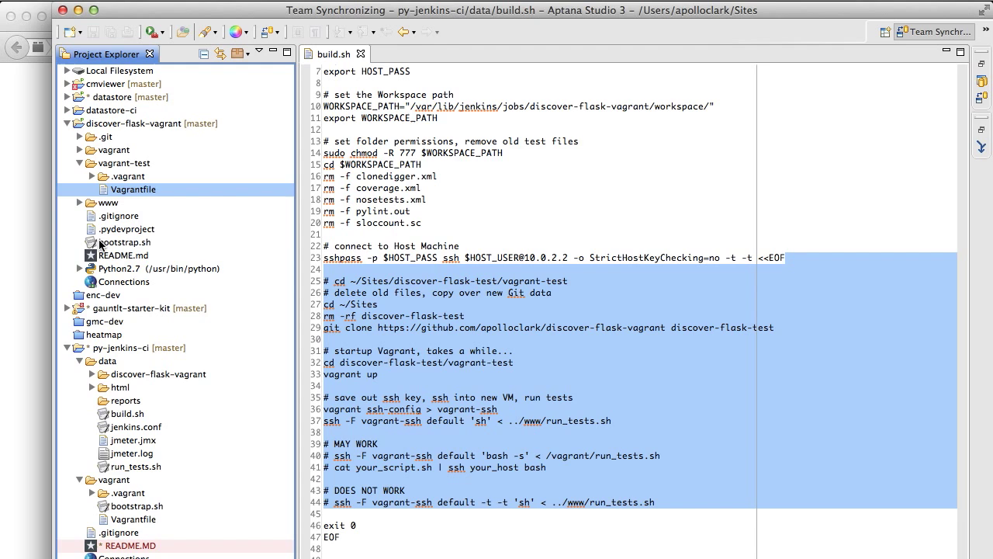
{"action": "double_click", "coordinate": [125, 243]}
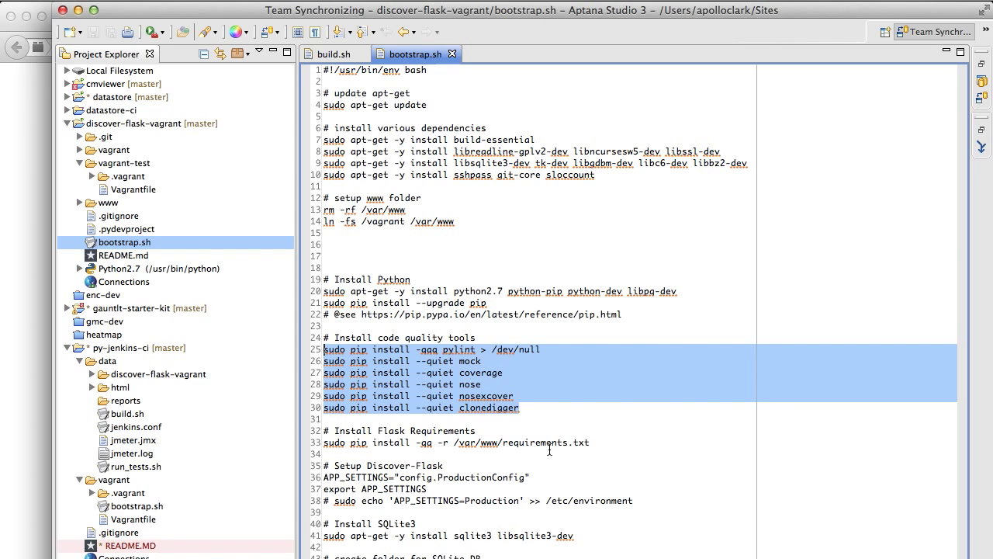
Return to build.sh at the line running run_tests.sh over Vagrant SSH.
{"action": "left_click", "coordinate": [333, 53]}
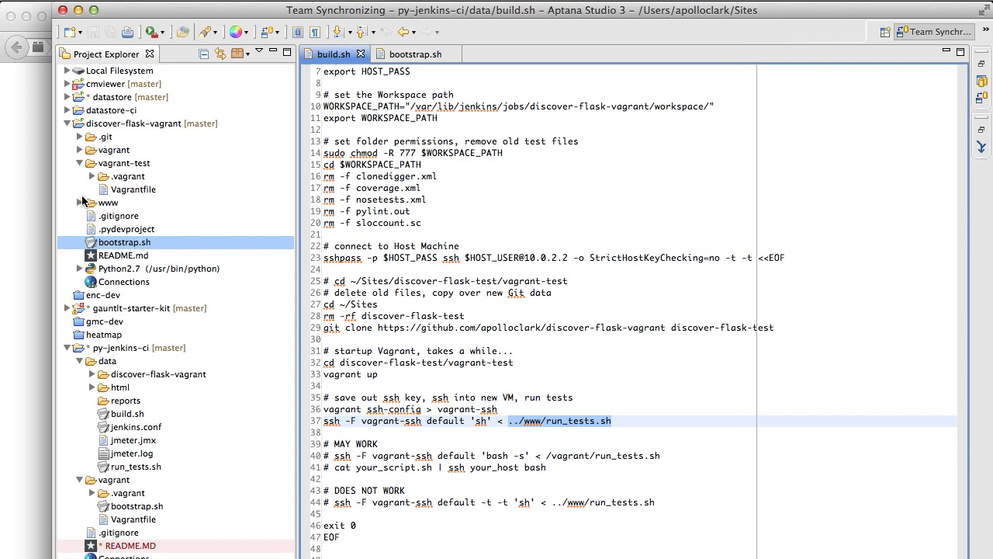
Expand the www folder and open run_tests.sh with its pylint, nosetests, clonedigger and sloccount commands.
{"action": "left_click", "coordinate": [79, 202]}
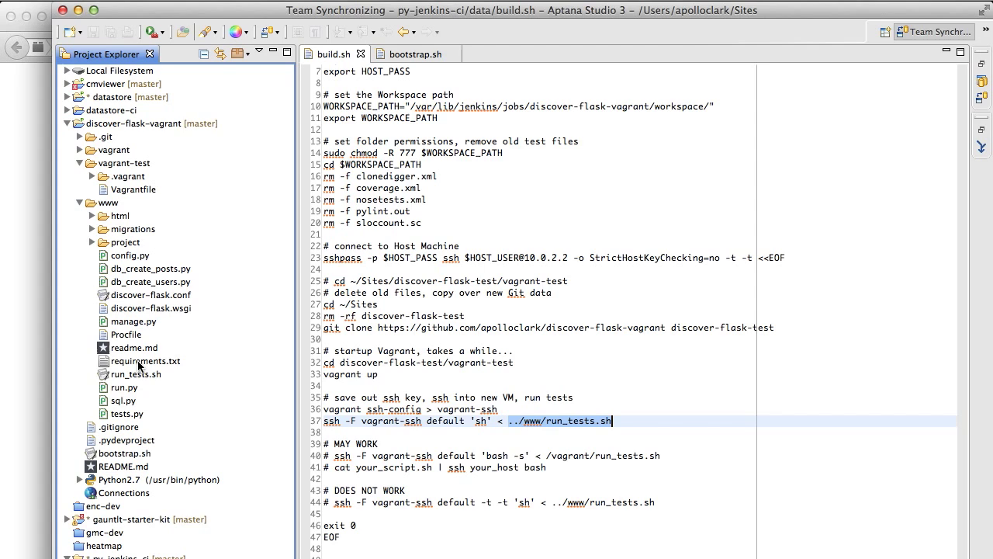
{"action": "double_click", "coordinate": [136, 374]}
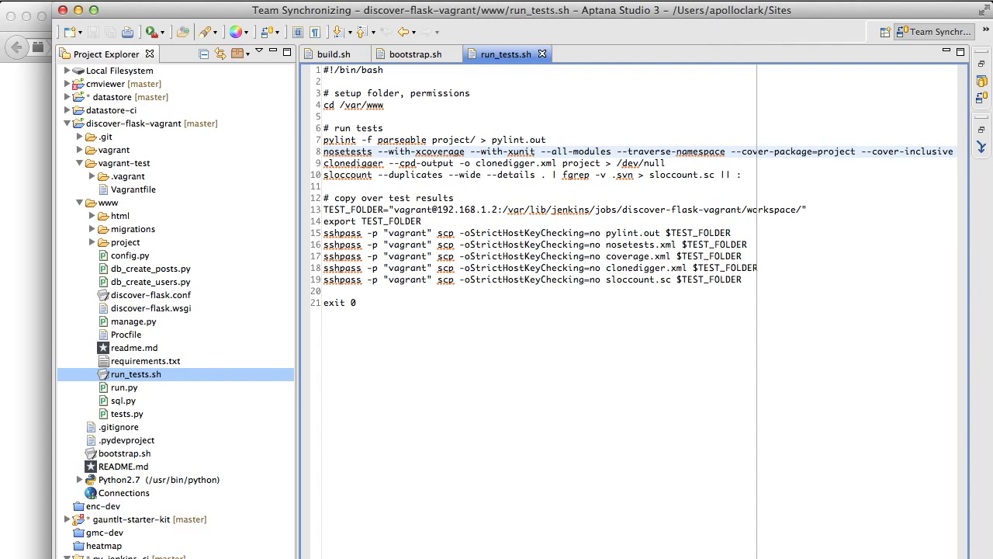
Mark run_tests.sh's result-copying block and open py-jenkins-ci's Vagrantfile at the 192.168.1.2 private network line.
{"action": "left_click", "coordinate": [465, 162]}
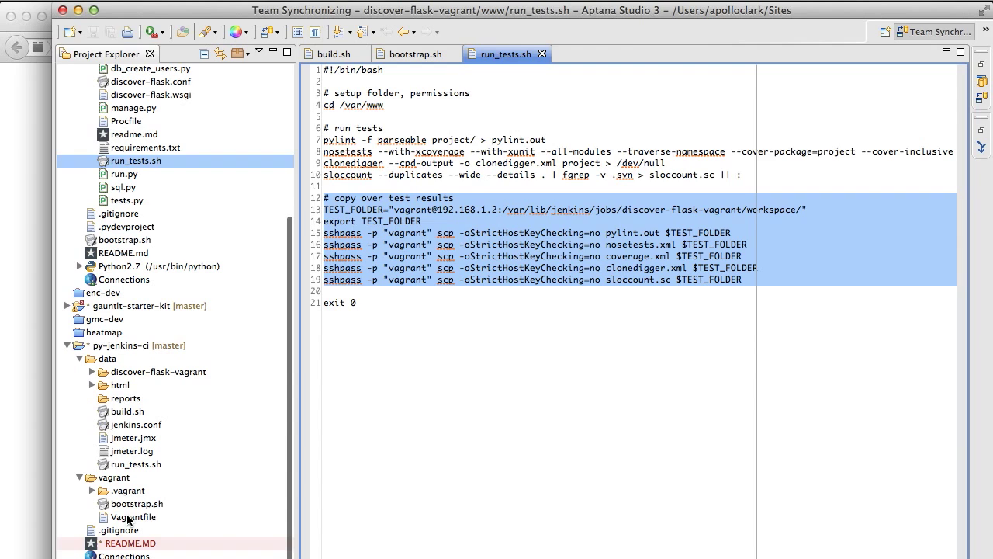
{"action": "double_click", "coordinate": [132, 516]}
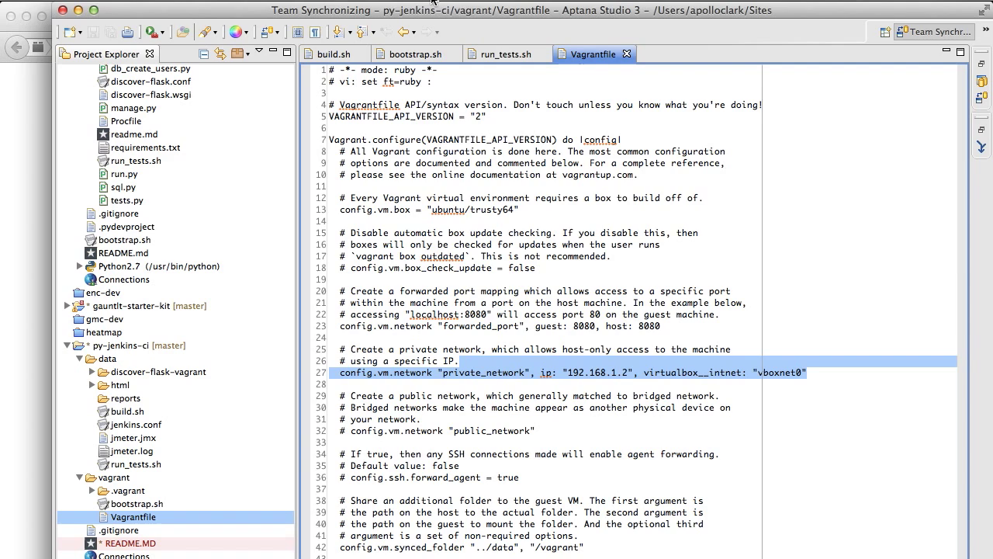
{"action": "left_click", "coordinate": [506, 53]}
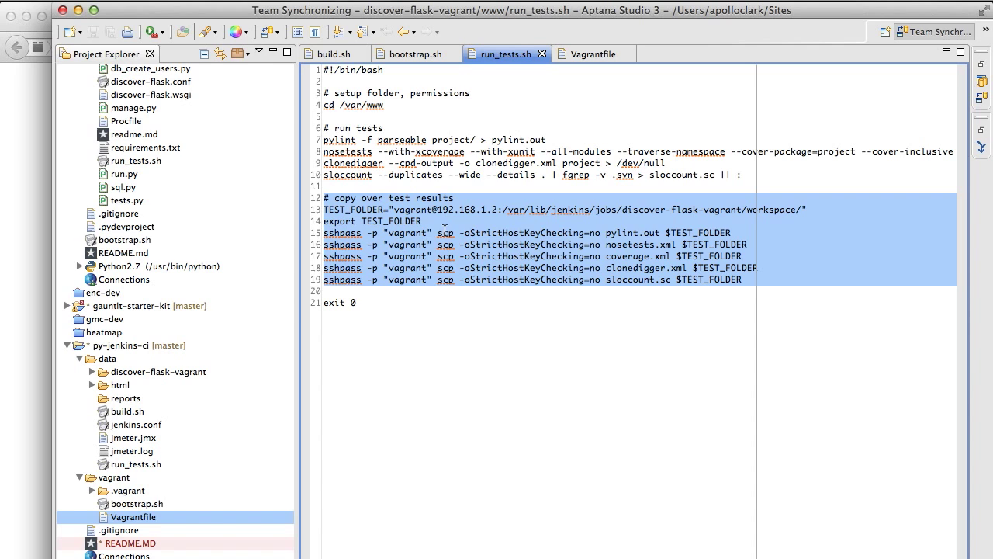
Look through bootstrap.sh and build.sh, down to build.sh's alternative SSH test commands.
{"action": "left_click", "coordinate": [416, 53]}
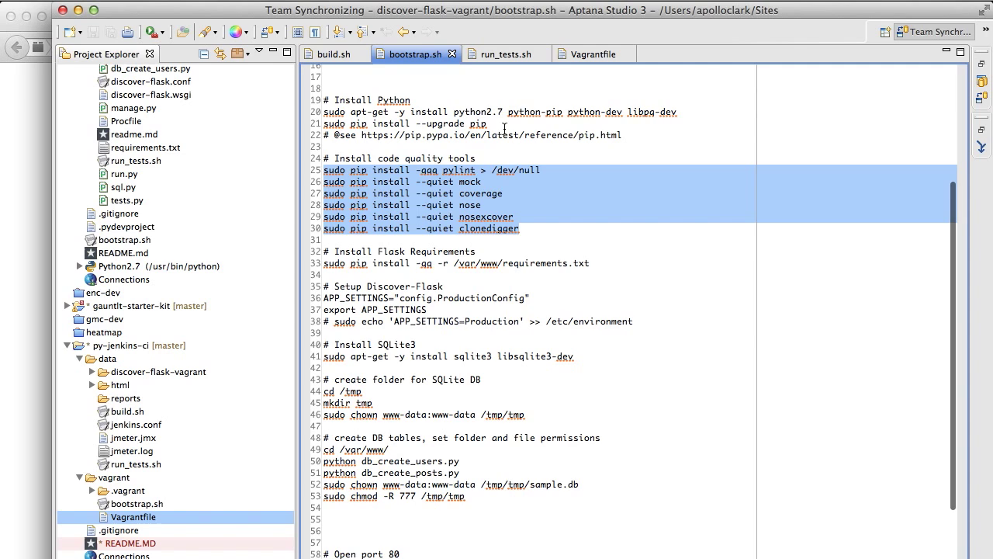
{"action": "left_click", "coordinate": [333, 52]}
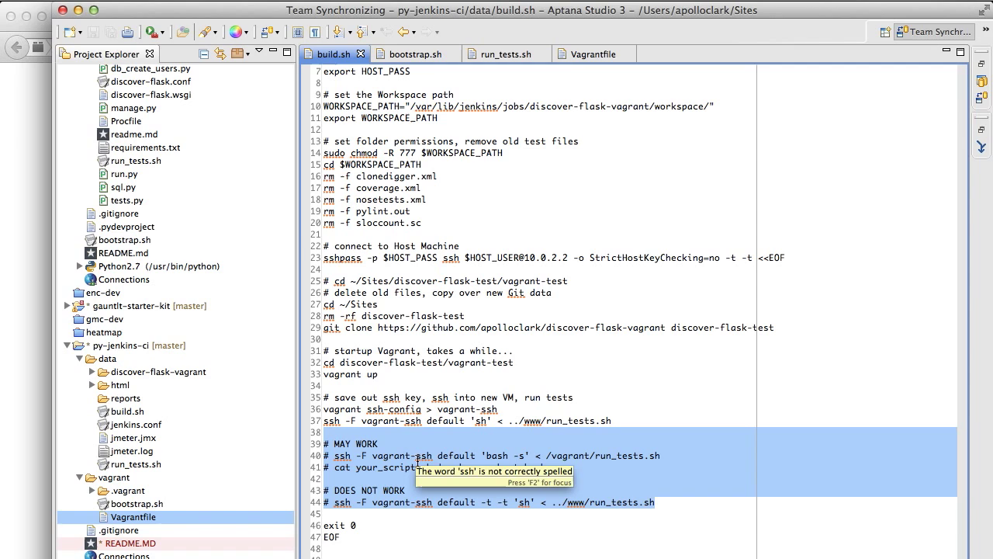
{"action": "scroll", "scroll_direction": "down", "scroll_amount": 3}
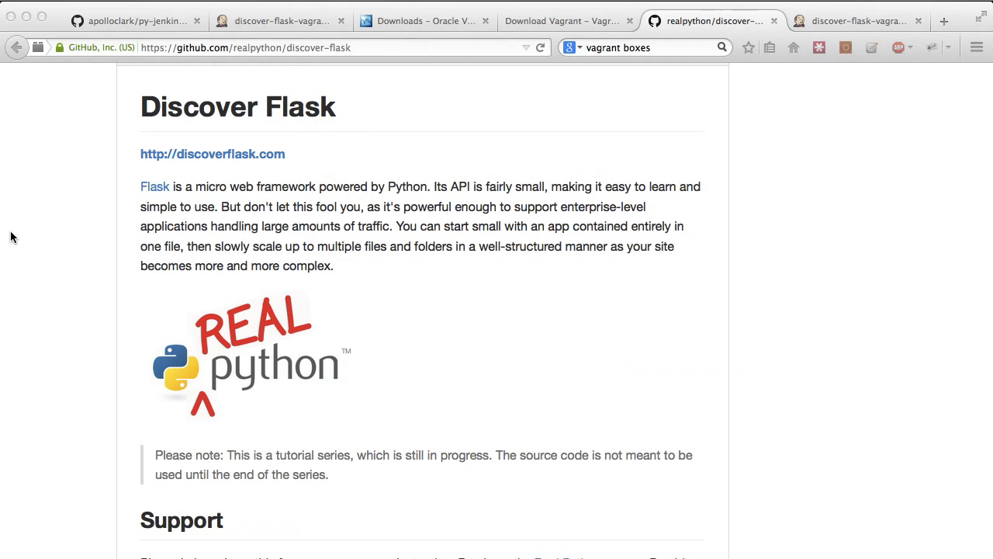
Read the py-jenkins-ci README's Run test project steps and switch back toward the Jenkins project tab.
{"action": "left_click", "coordinate": [281, 22]}
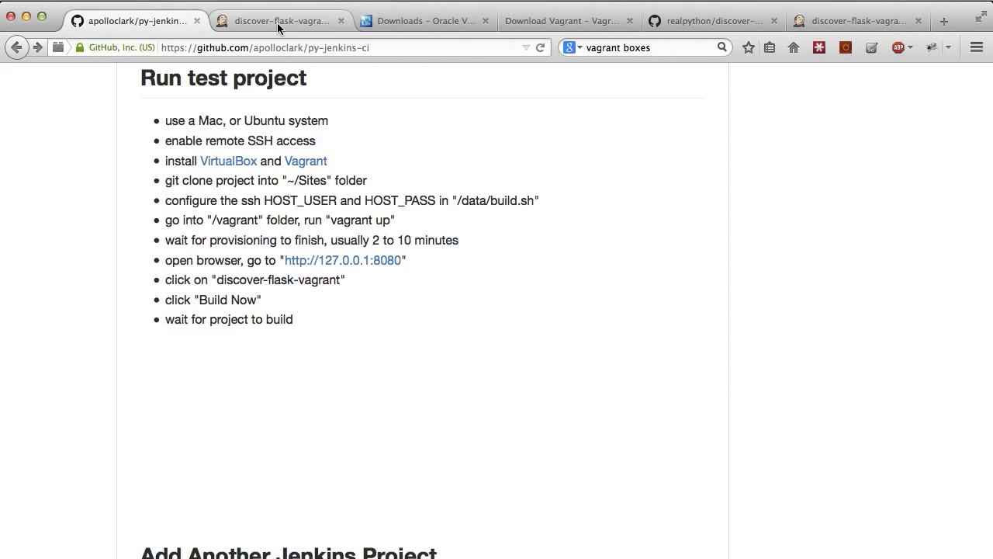
{"action": "left_click", "coordinate": [280, 21]}
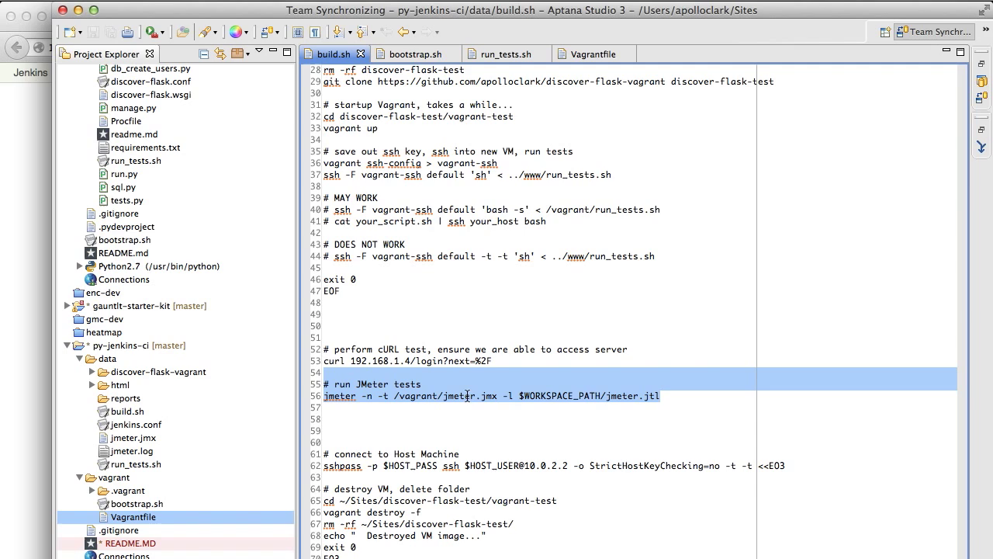
Bring the Firefox window with Jenkins build #2's console output back in front.
{"action": "left_click", "coordinate": [133, 438]}
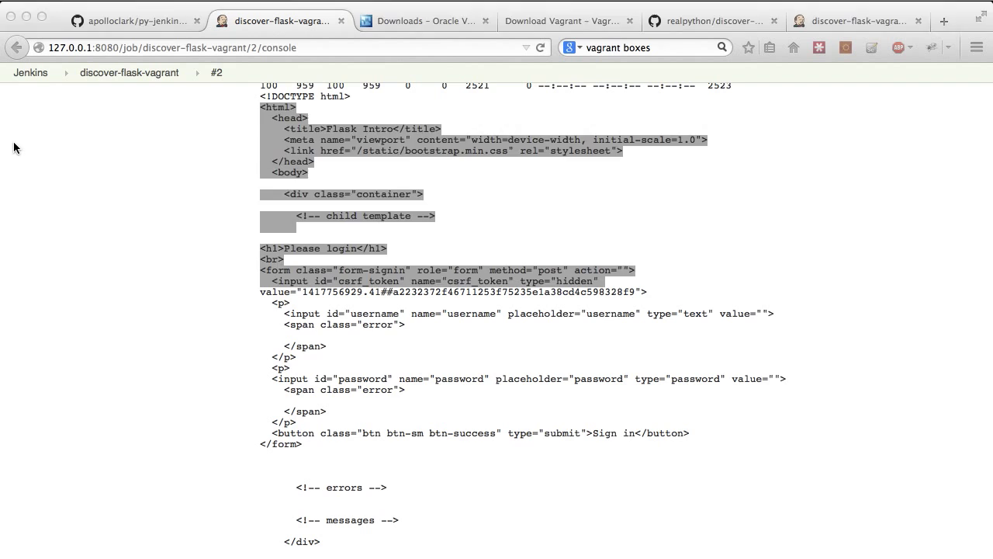
{"action": "scroll", "scroll_direction": "down", "scroll_amount": 3}
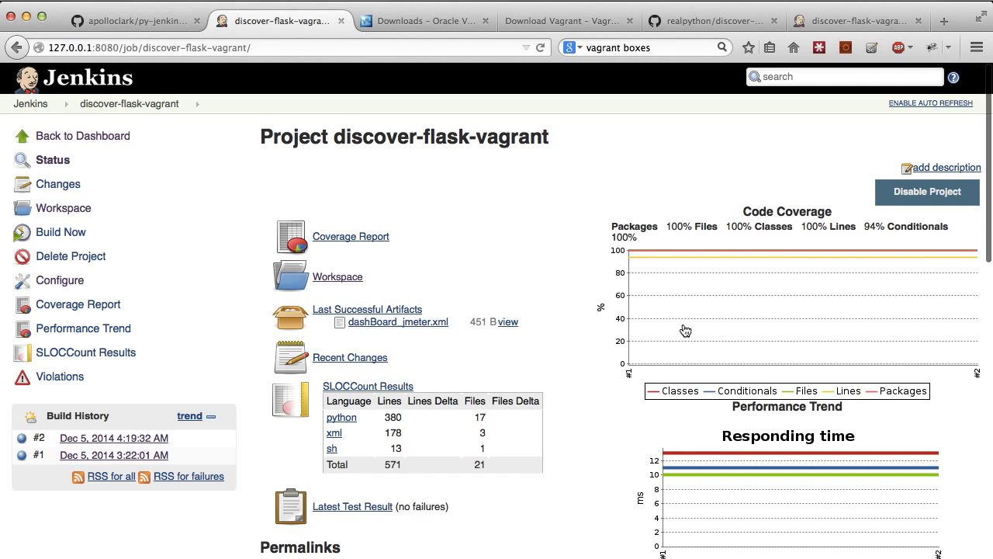
{"action": "mouse_move", "coordinate": [669, 261]}
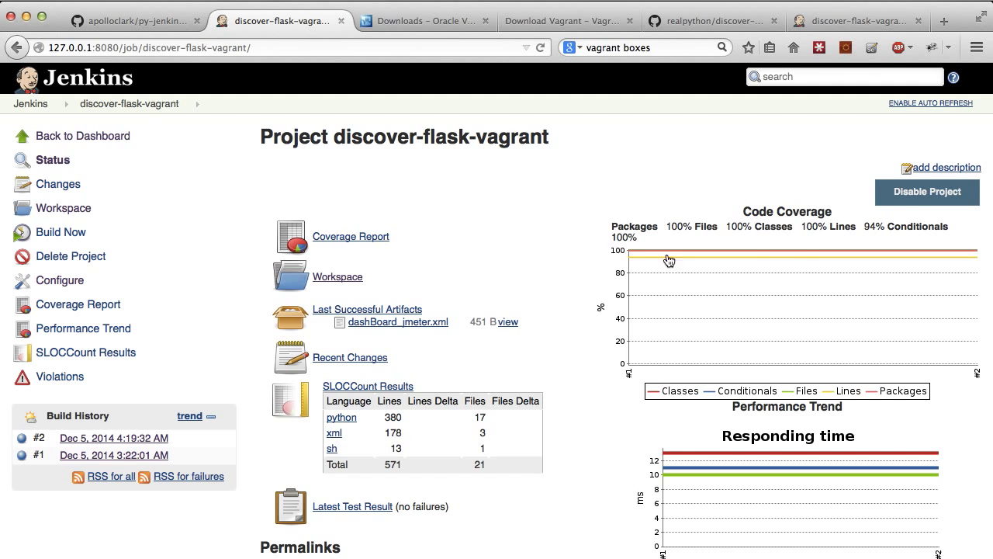
{"action": "scroll", "scroll_direction": "down", "scroll_amount": 3}
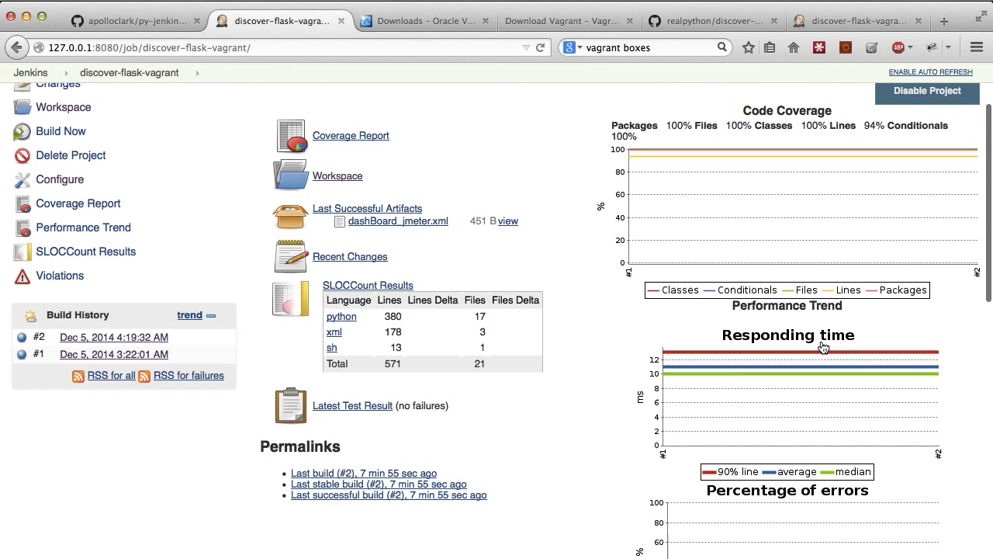
{"action": "scroll", "scroll_direction": "down", "scroll_amount": 3}
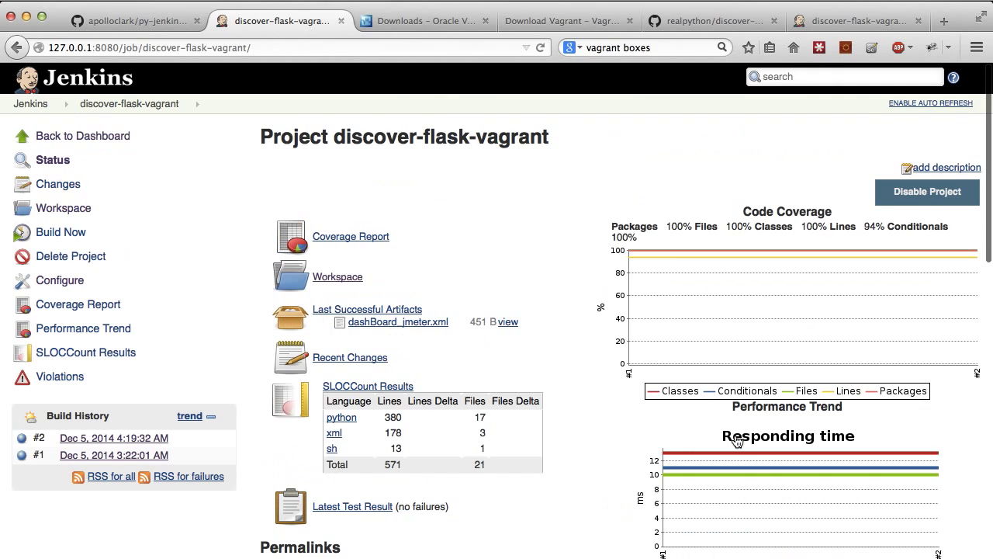
{"action": "scroll", "scroll_direction": "down", "scroll_amount": 3}
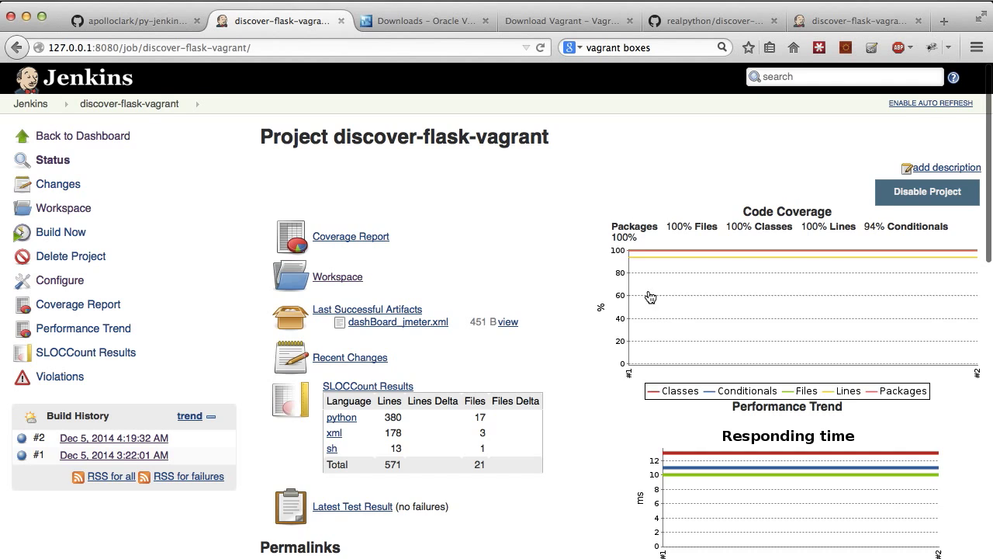
{"action": "scroll", "scroll_direction": "down", "scroll_amount": 3}
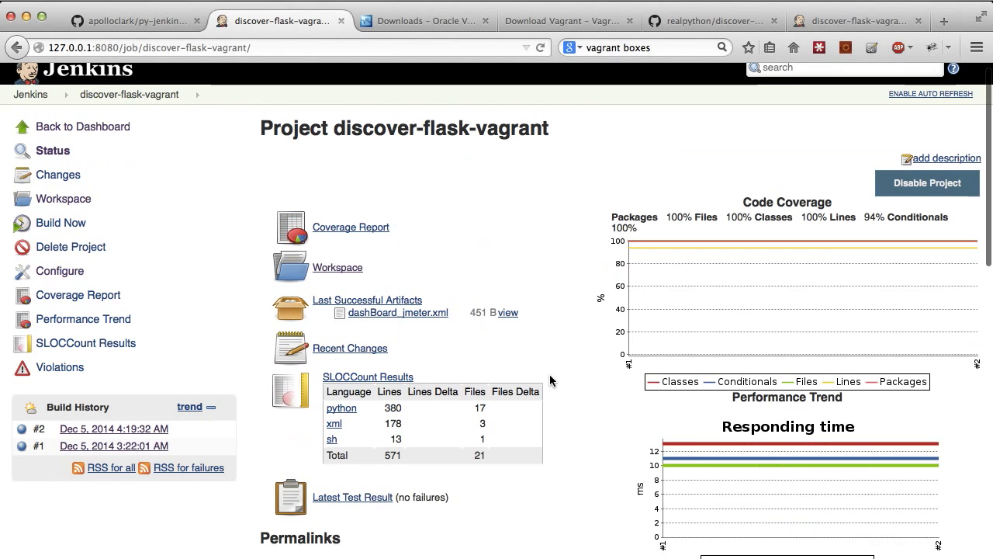
{"action": "scroll", "scroll_direction": "down", "scroll_amount": 3}
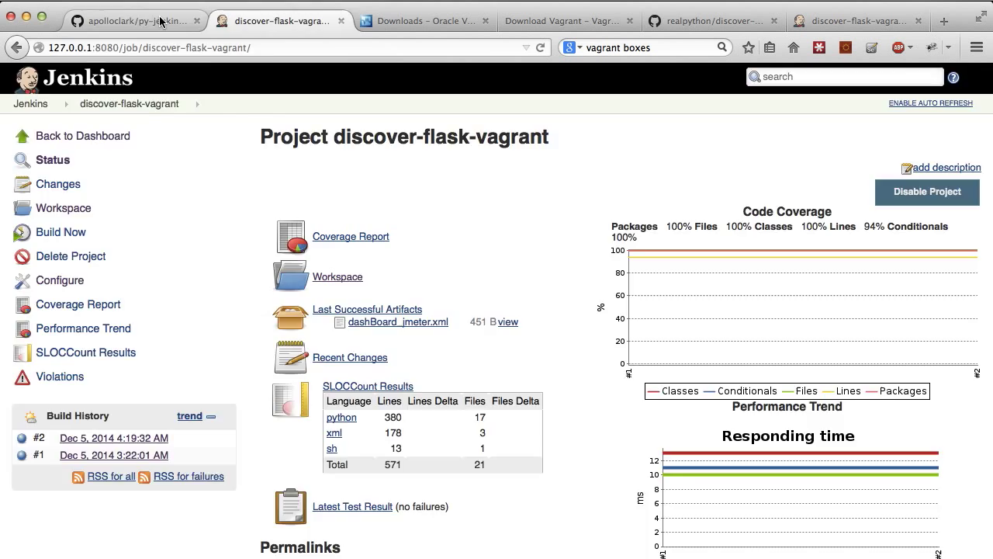
Switch to the GitHub py-jenkins-ci repository tab showing the PyJenkinsCI README.
{"action": "left_click", "coordinate": [132, 20]}
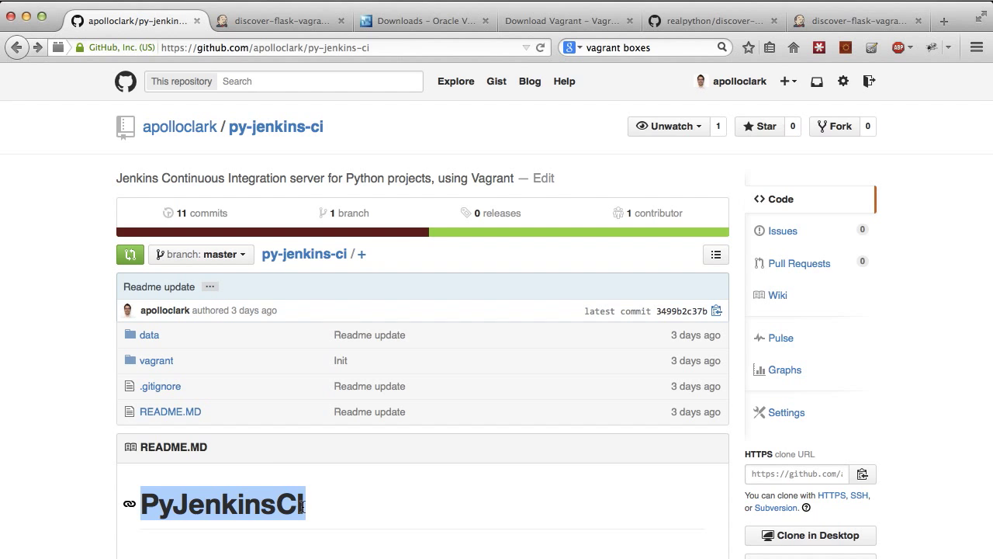
{"action": "scroll", "scroll_direction": "down", "scroll_amount": 3}
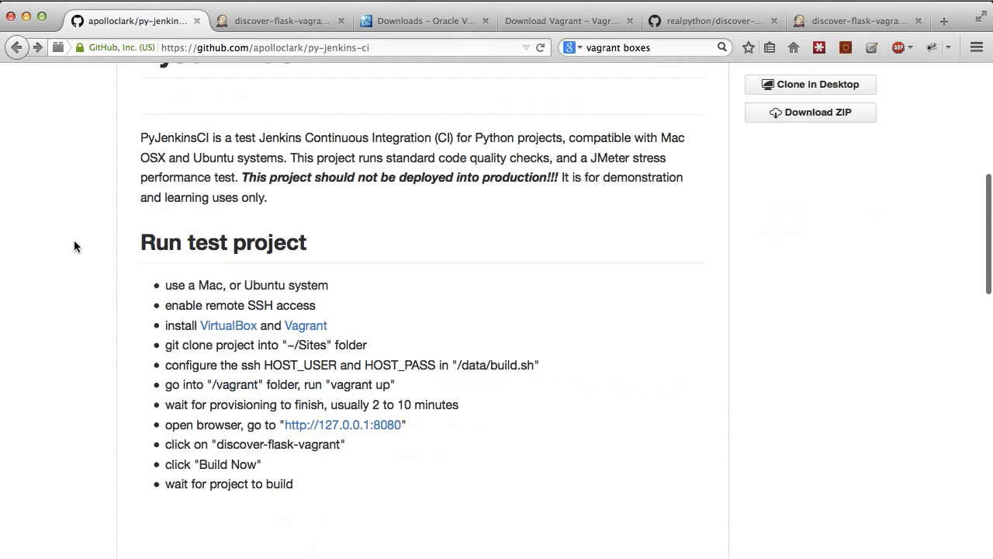
{"action": "scroll", "scroll_direction": "down", "scroll_amount": 3}
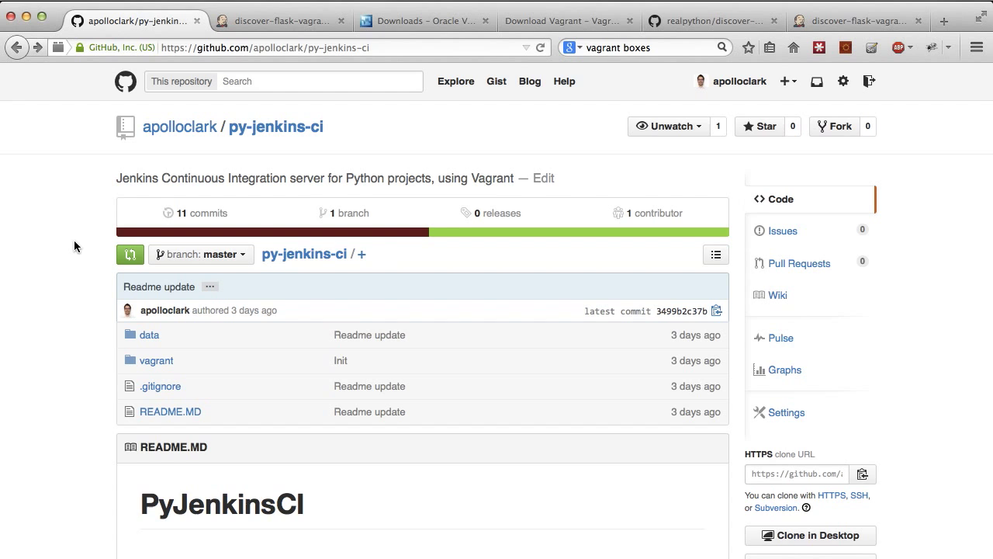
{"action": "scroll", "scroll_direction": "down", "scroll_amount": 3}
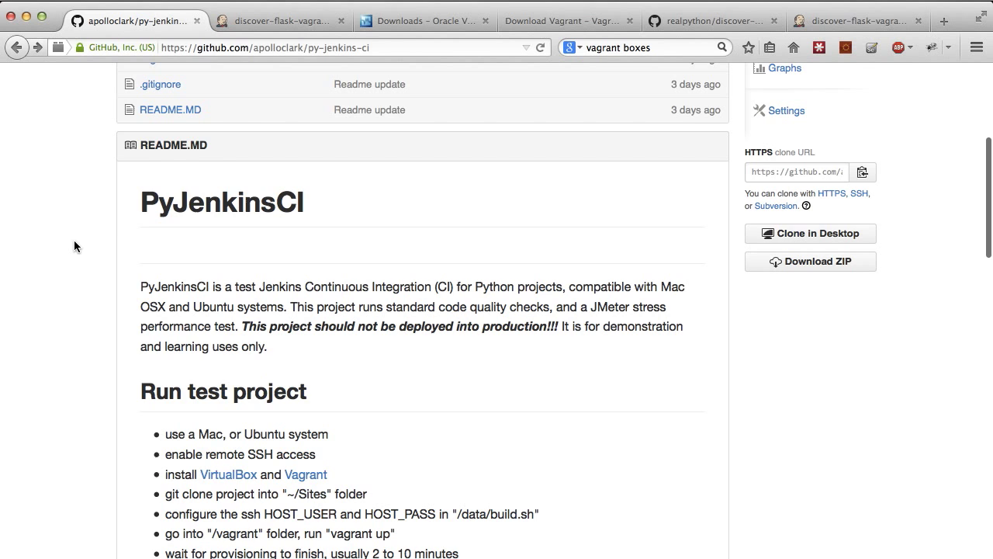